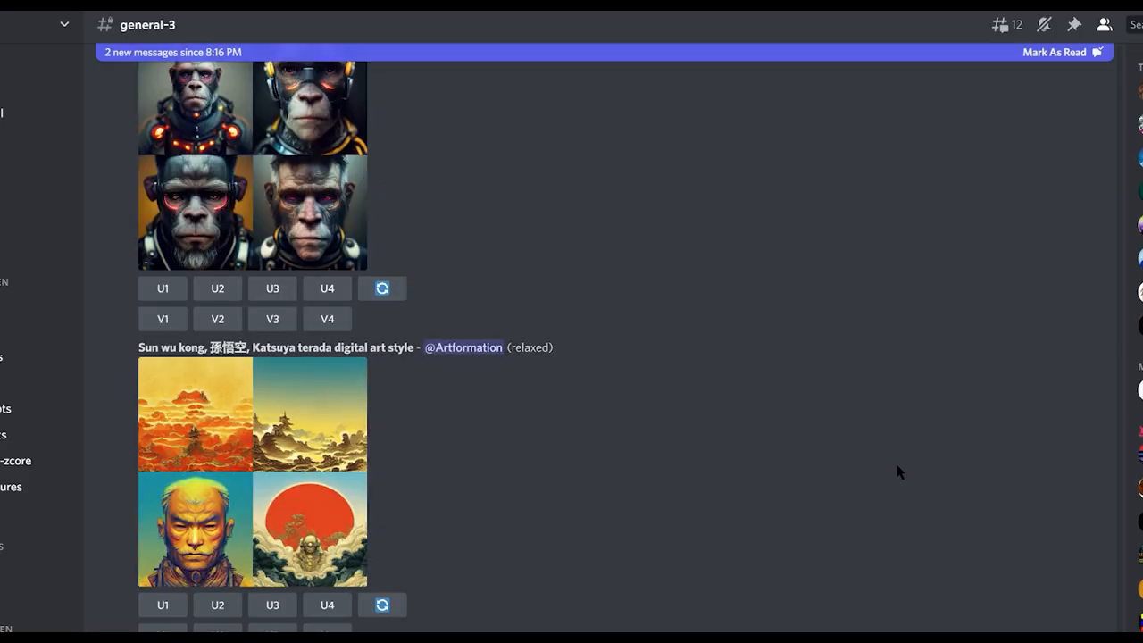
- Scroll through the general-3 channel's bot-generated Midjourney image grids
scroll(down, 3)
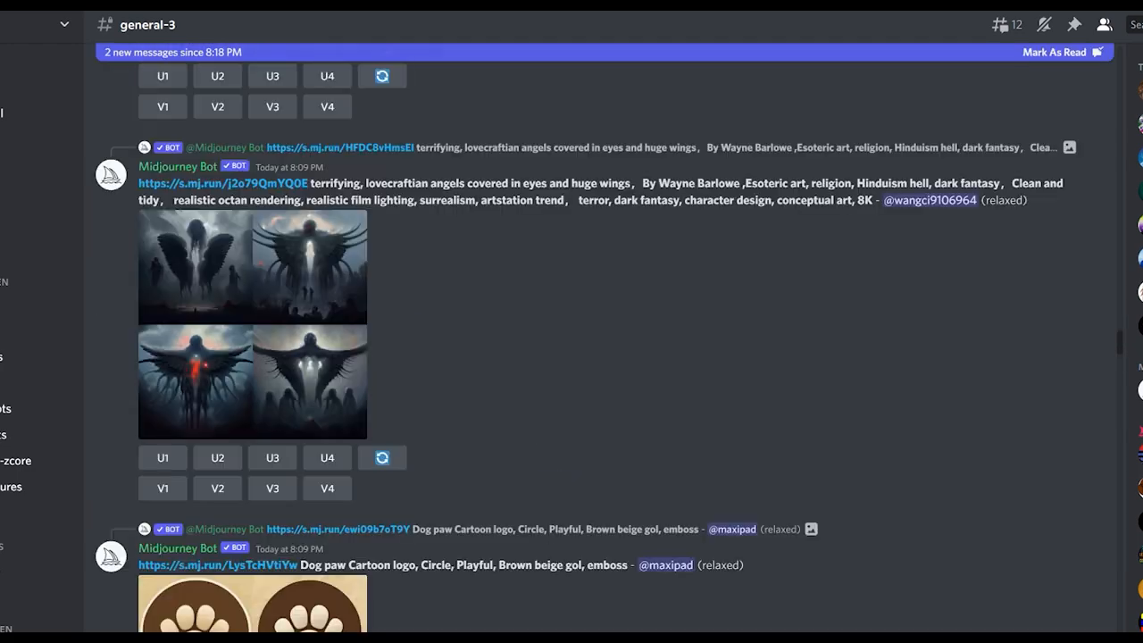
scroll(down, 3)
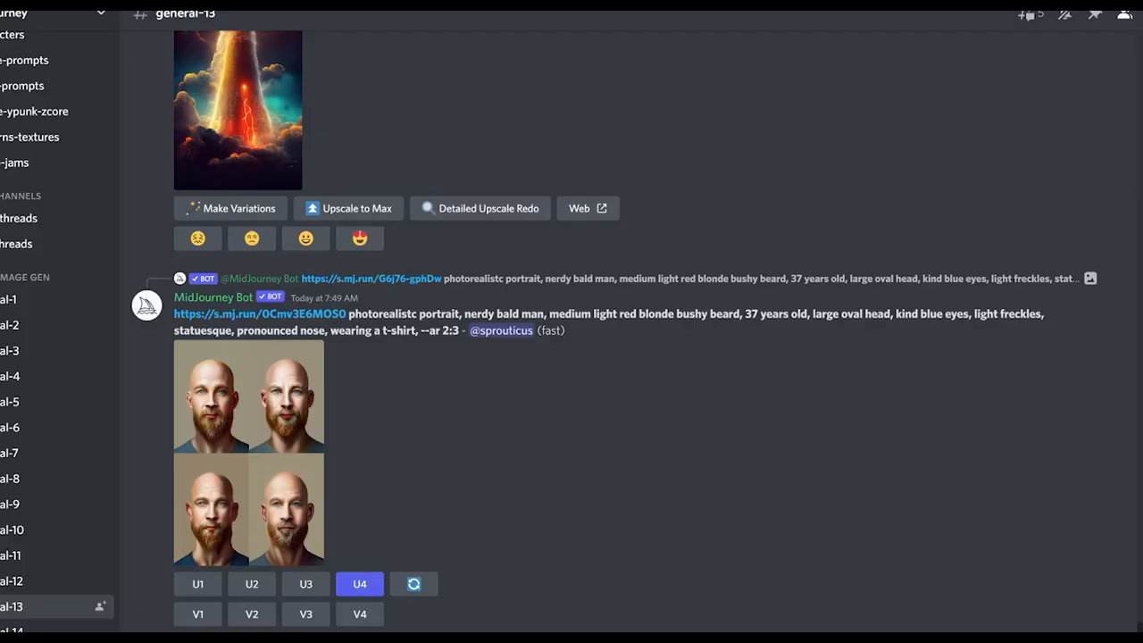
mouse_move(484, 347)
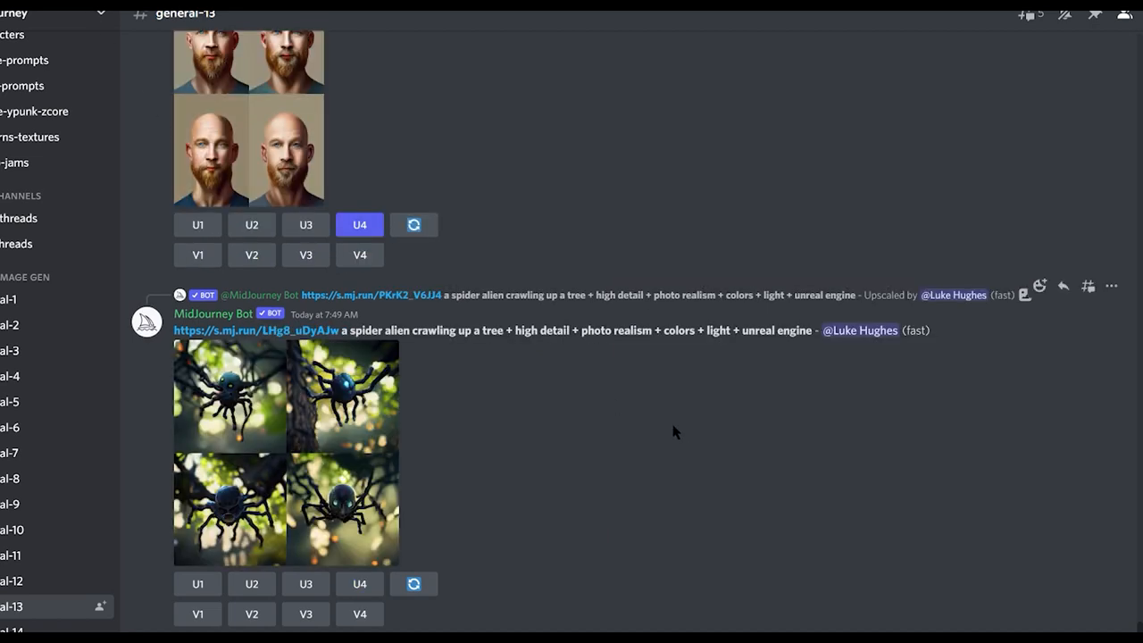
scroll(down, 3)
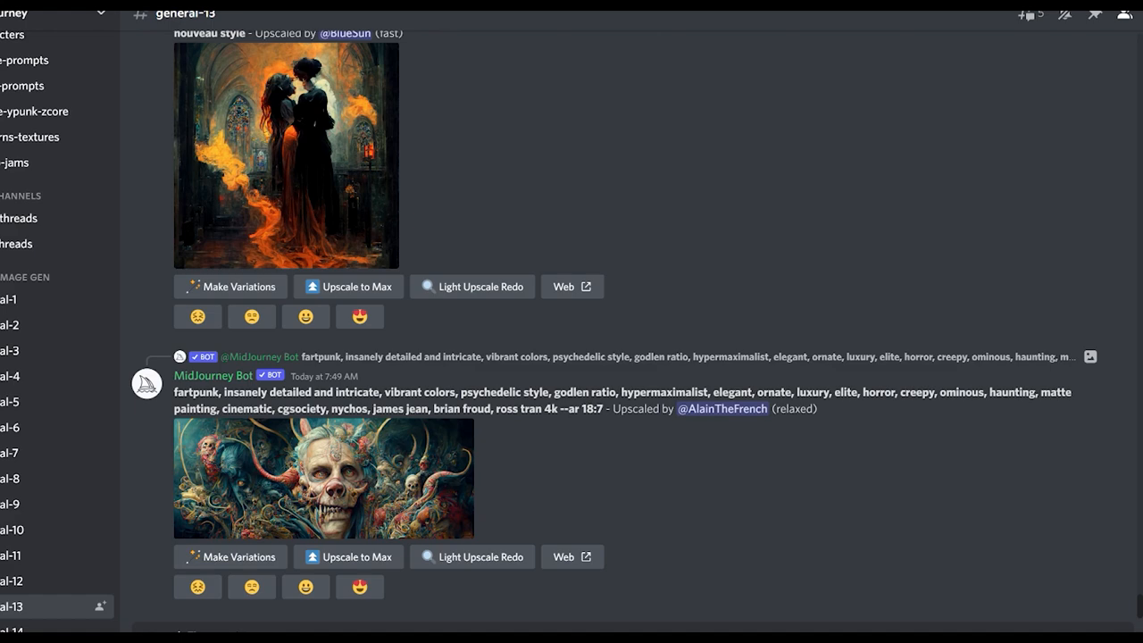
scroll(down, 3)
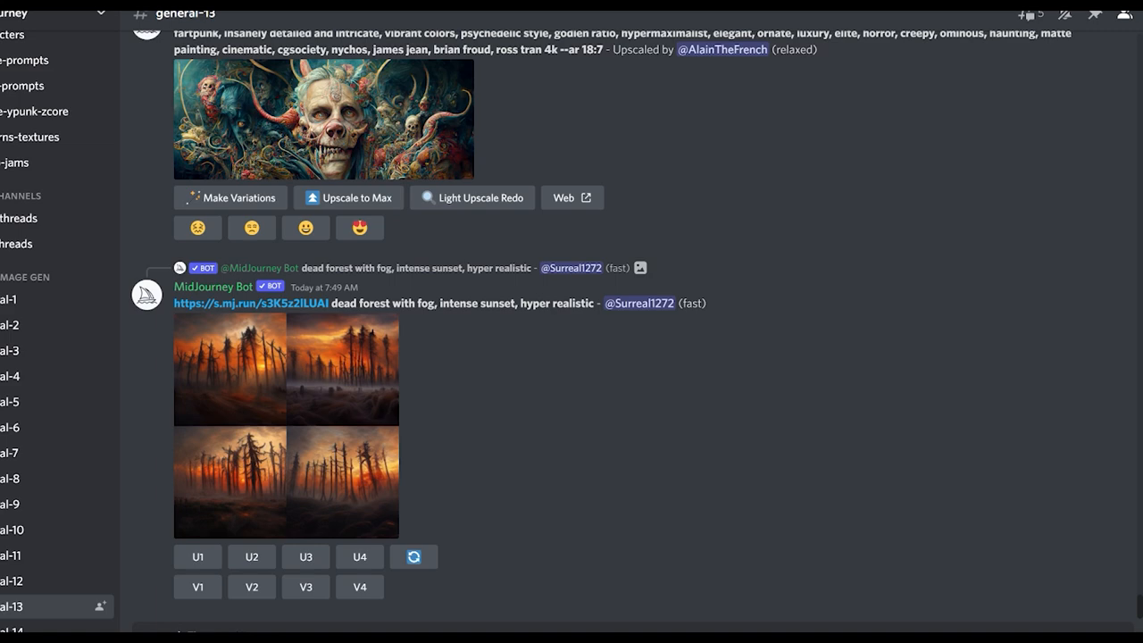
scroll(down, 3)
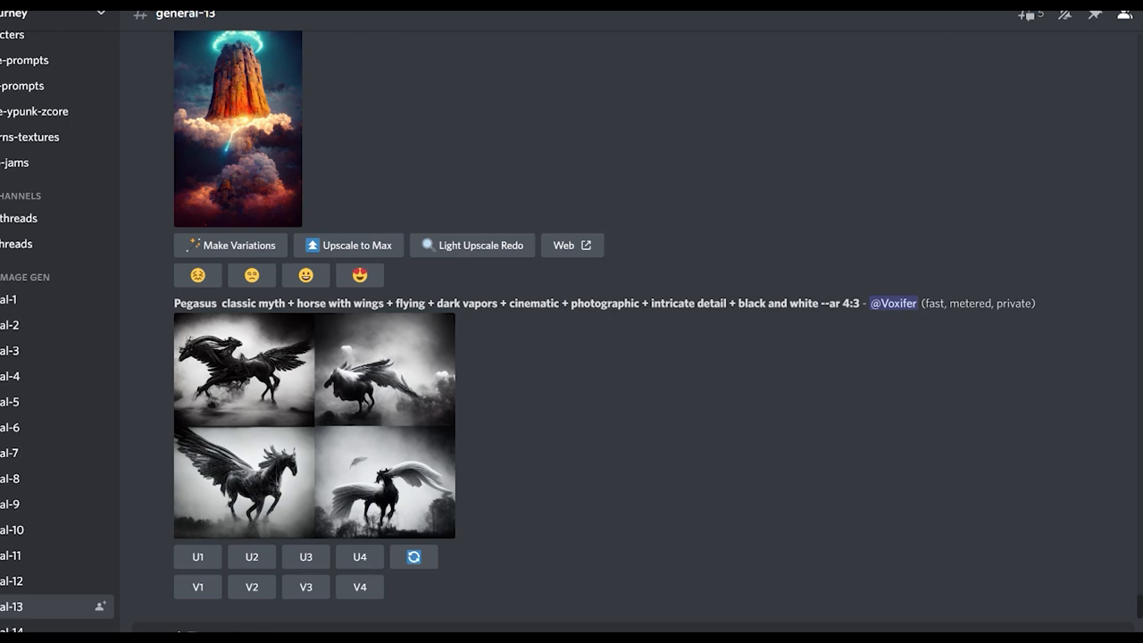
scroll(down, 3)
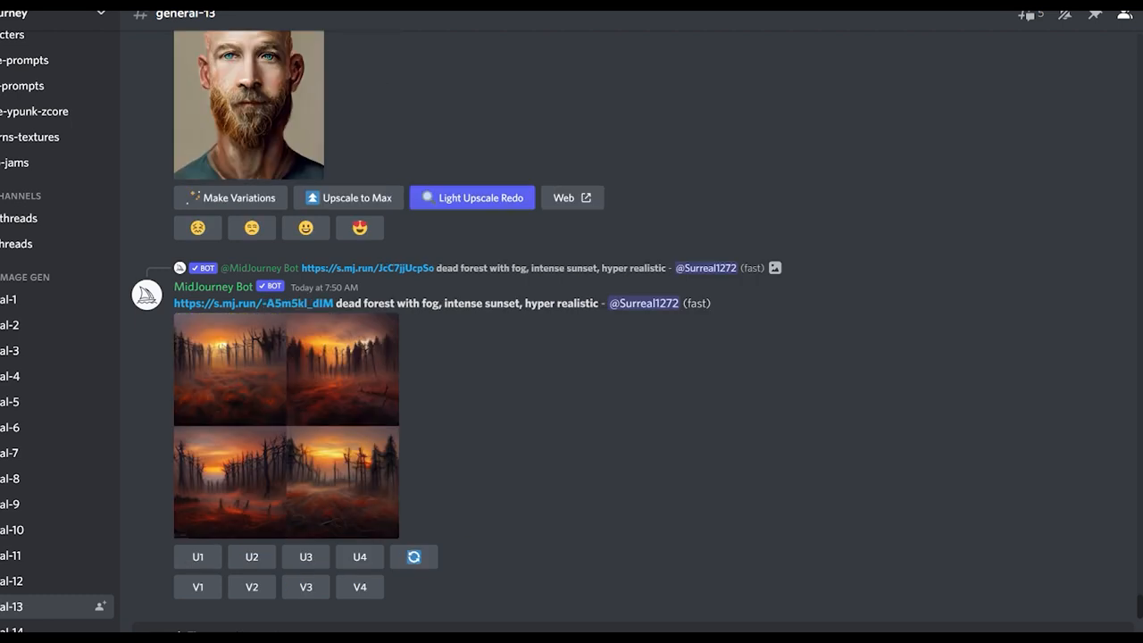
scroll(down, 3)
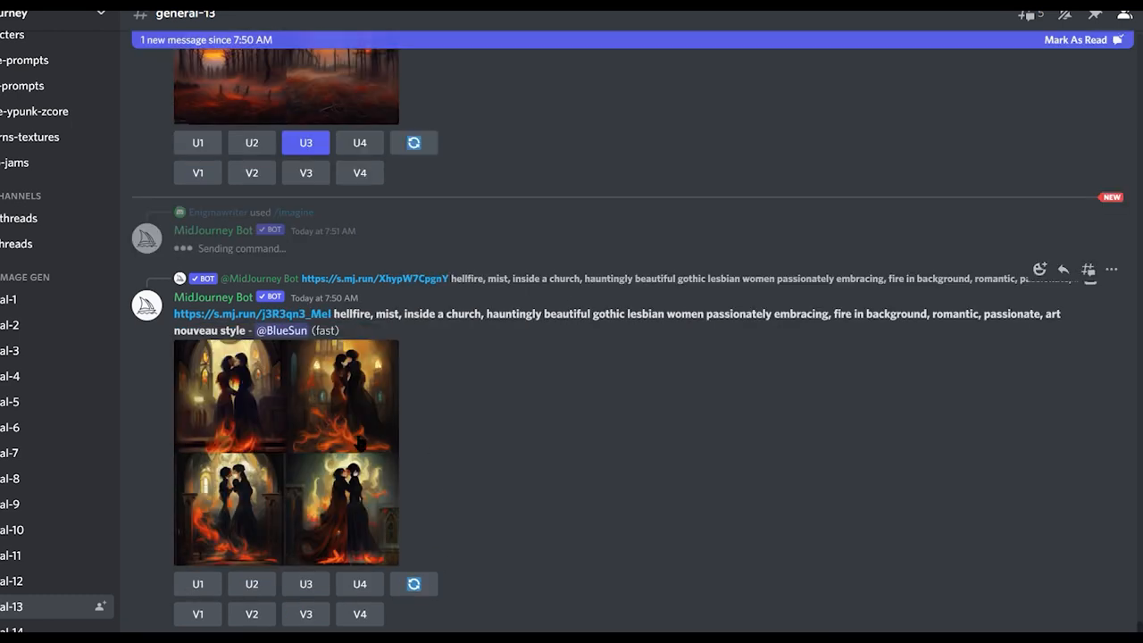
mouse_move(270, 229)
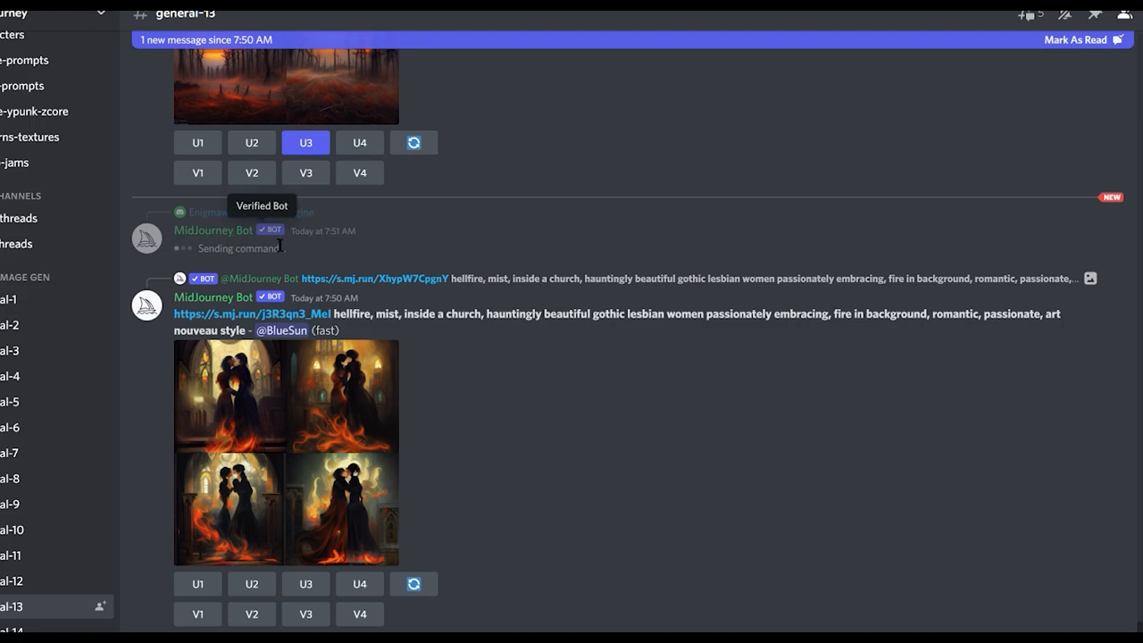
scroll(down, 3)
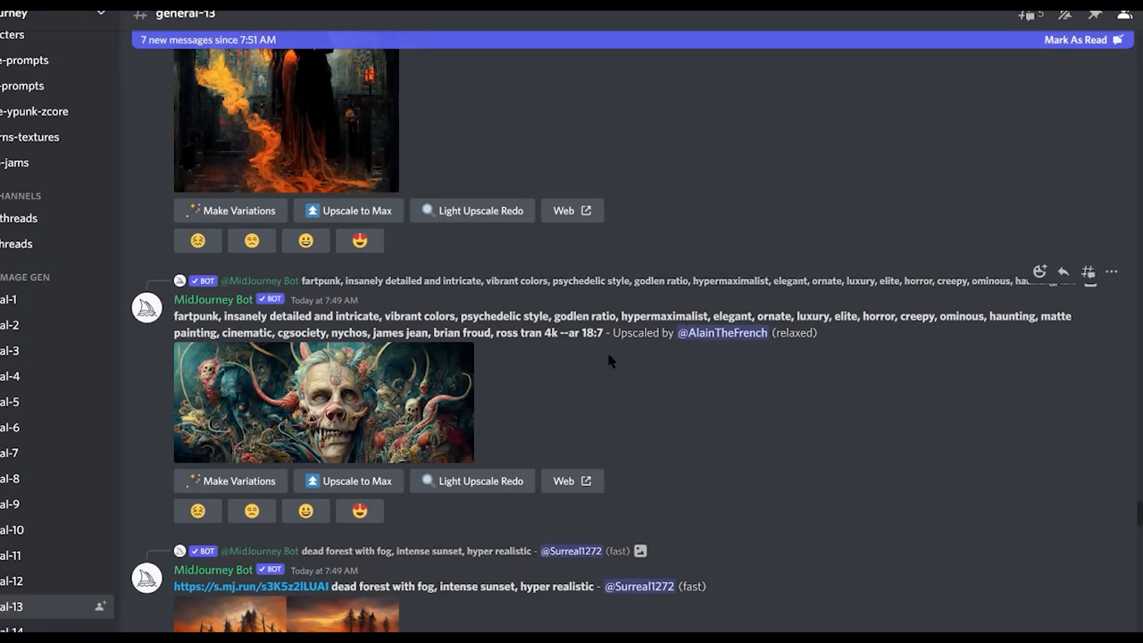
scroll(up, 3)
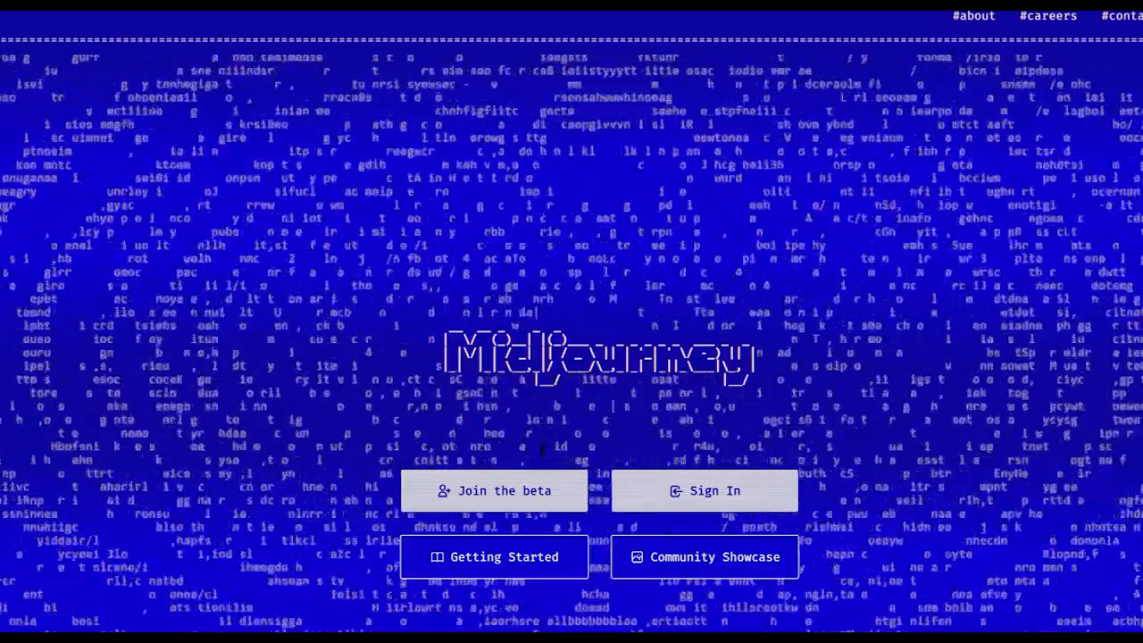
- Open the Community Showcase on midjourney.com and browse the gallery, revealing image prompts
click(495, 490)
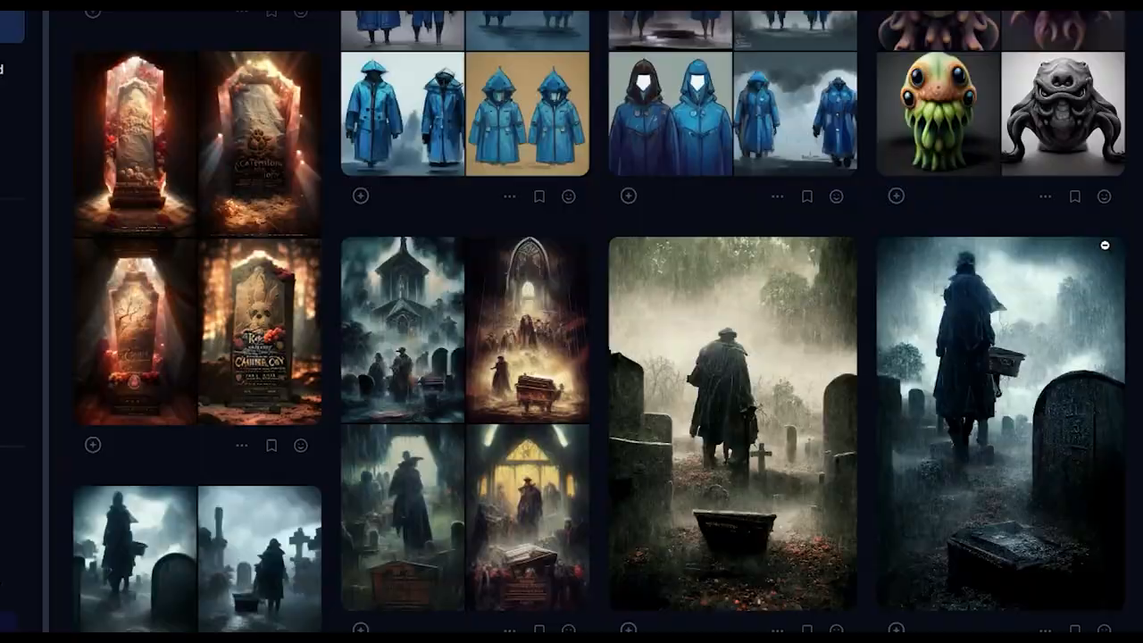
scroll(down, 3)
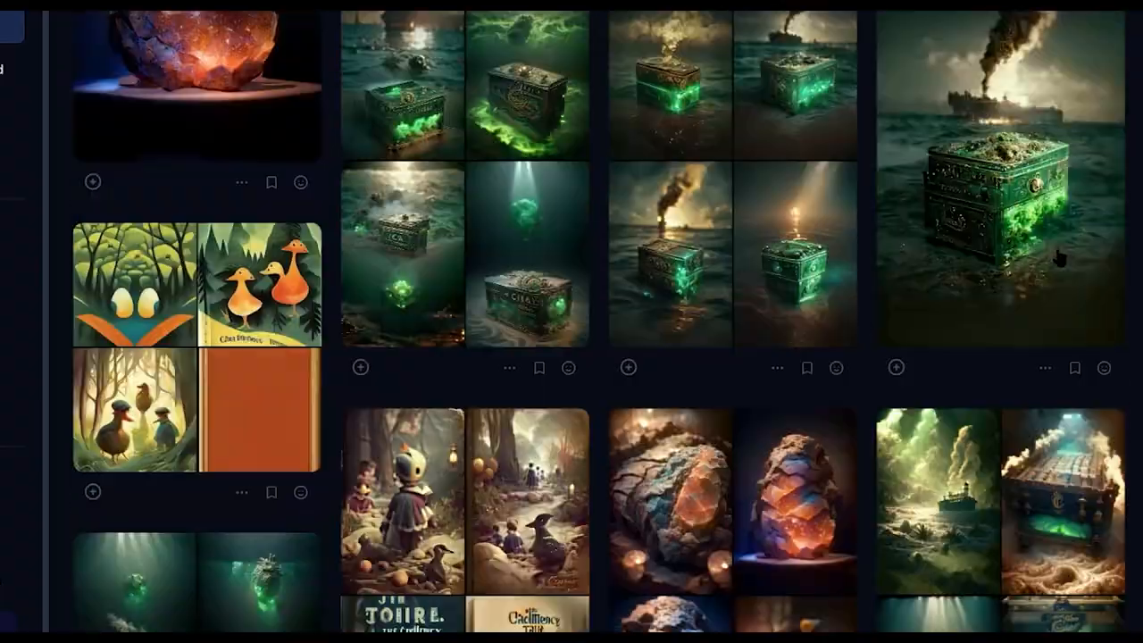
scroll(down, 3)
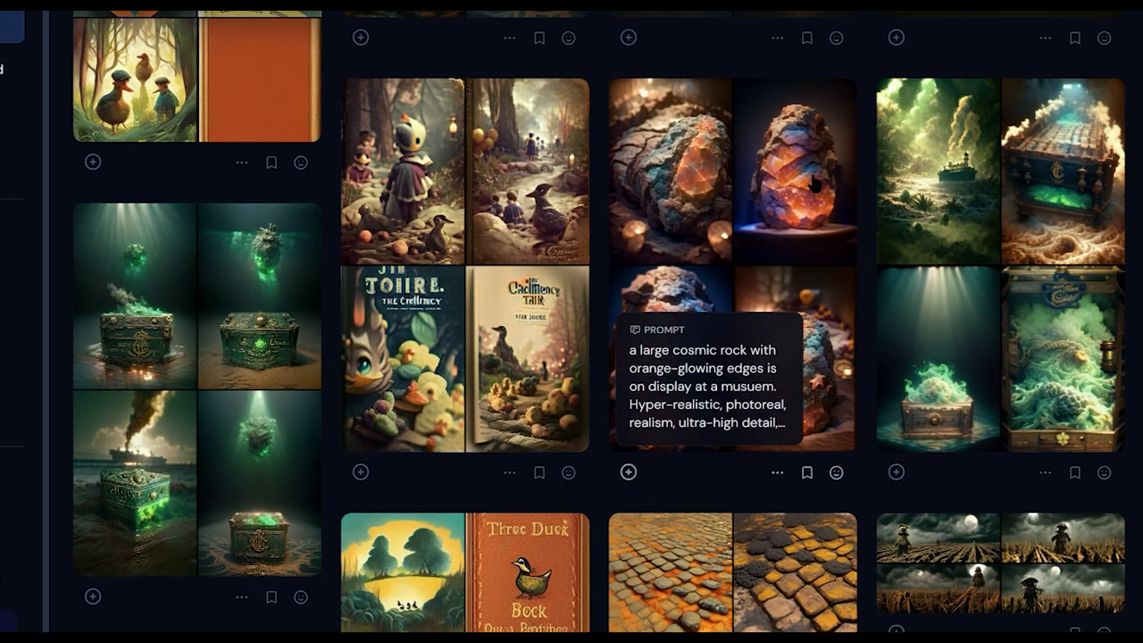
click(705, 169)
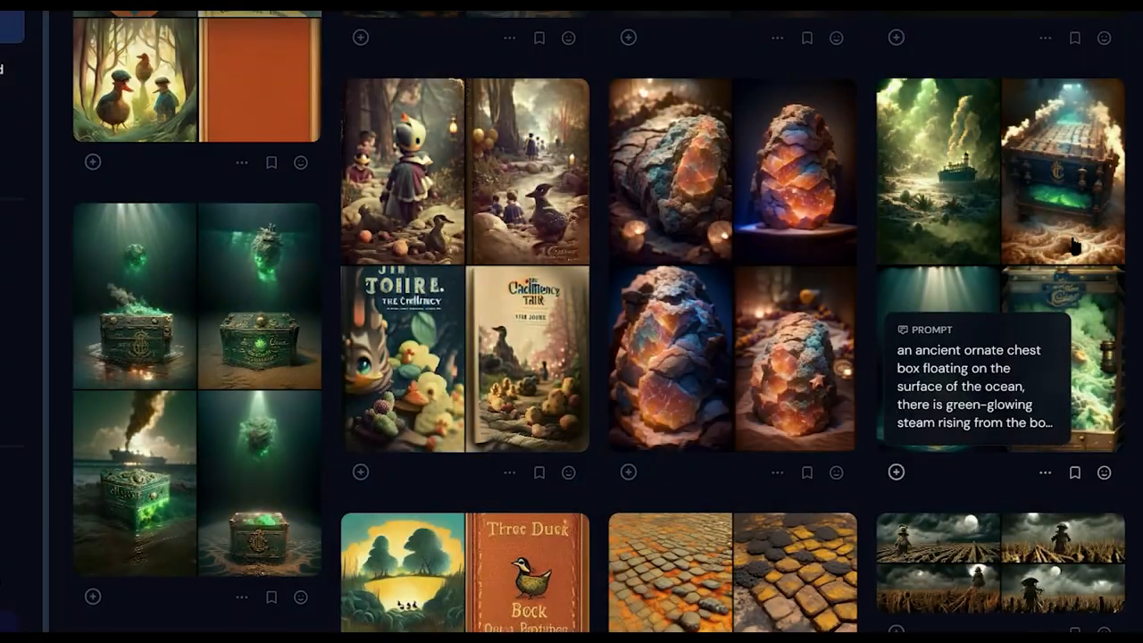
scroll(down, 3)
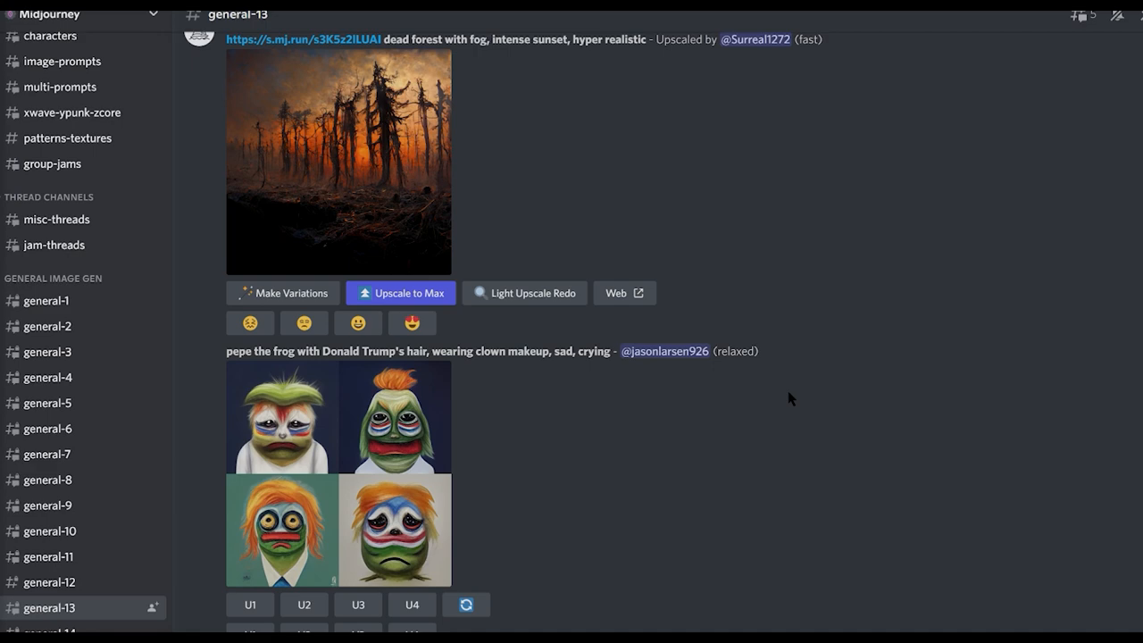
scroll(down, 3)
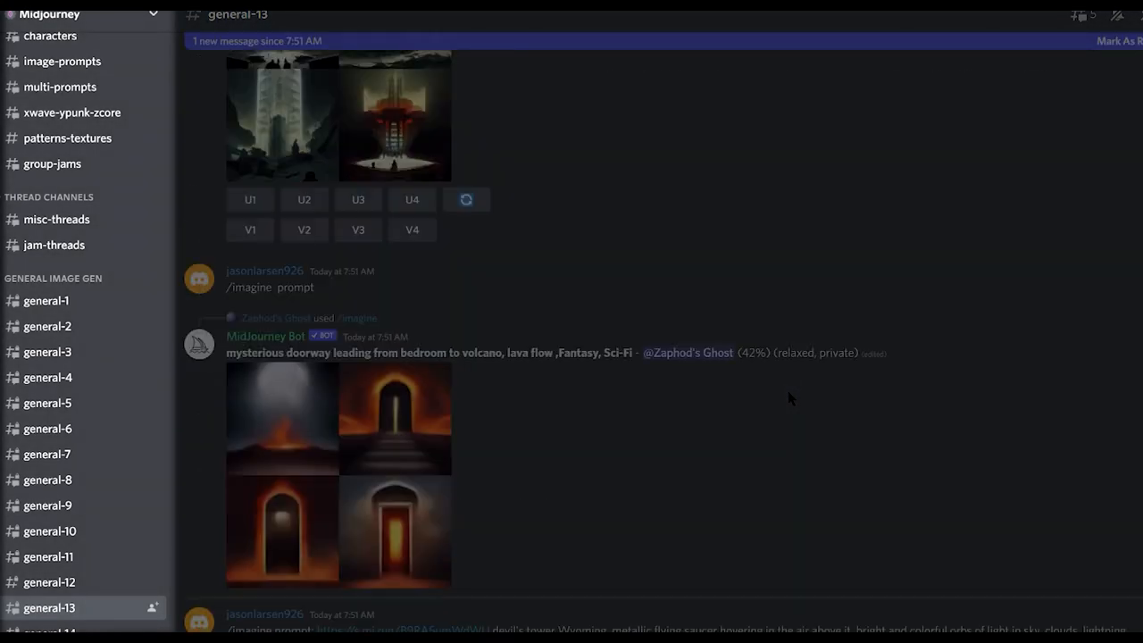
scroll(up, 3)
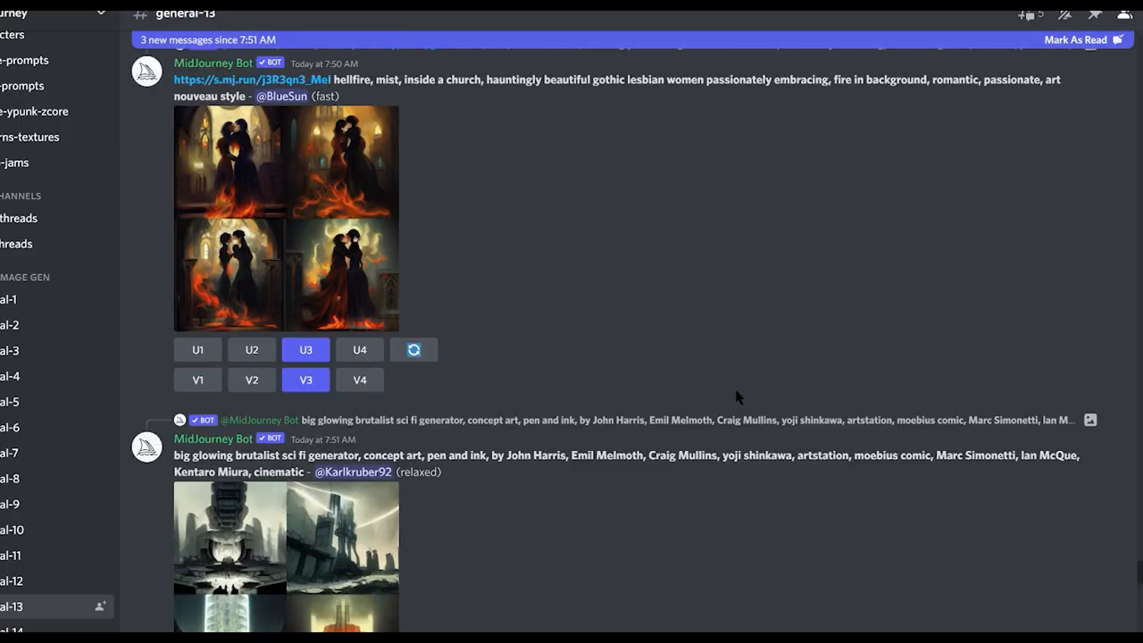
scroll(up, 3)
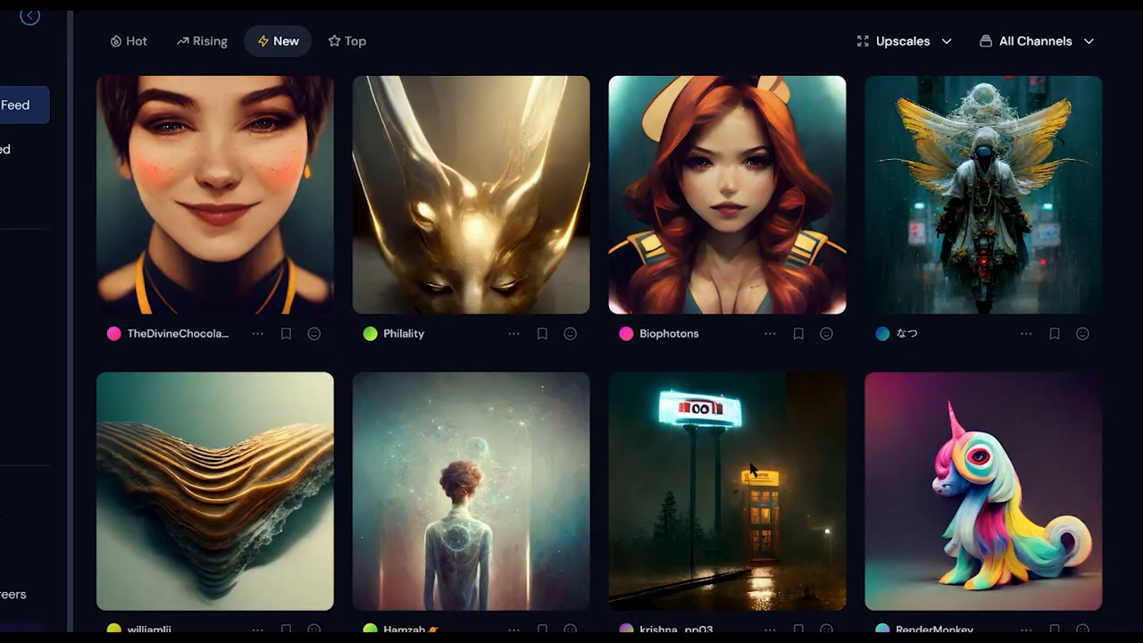
- Enlarge the rainy neon-sign street image, then browse further through the feed
scroll(down, 3)
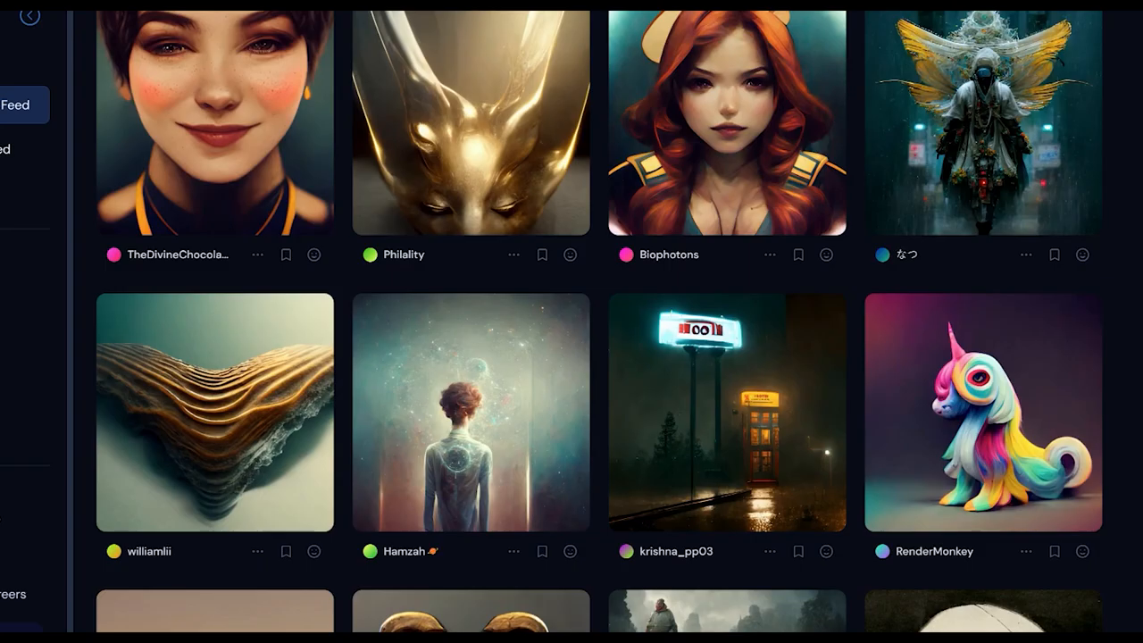
click(727, 413)
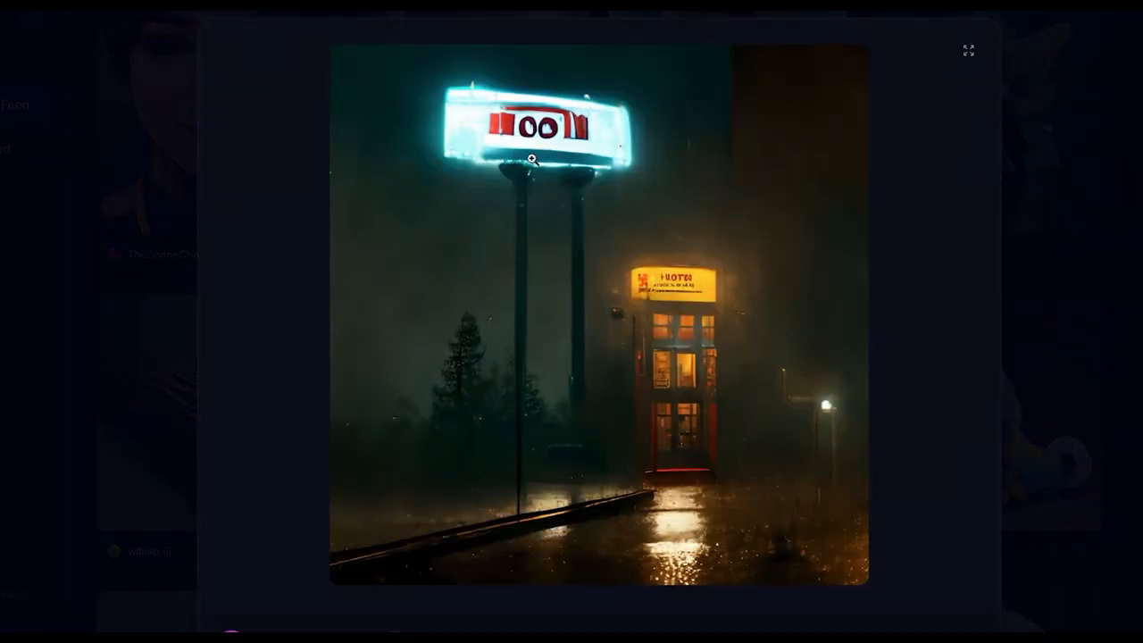
mouse_move(676, 286)
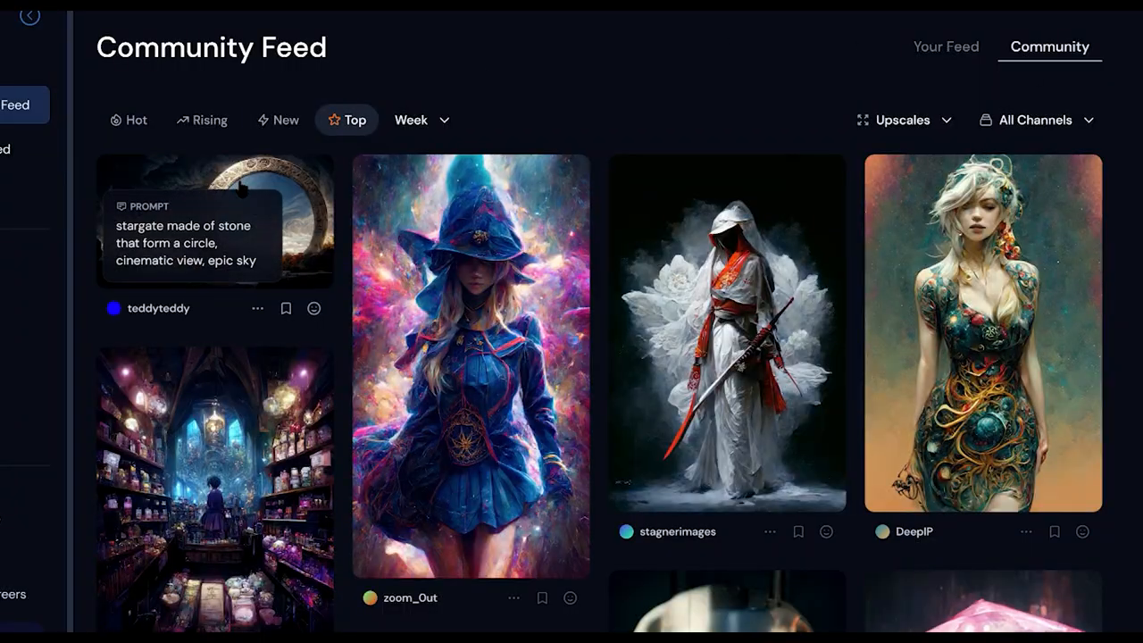
scroll(down, 3)
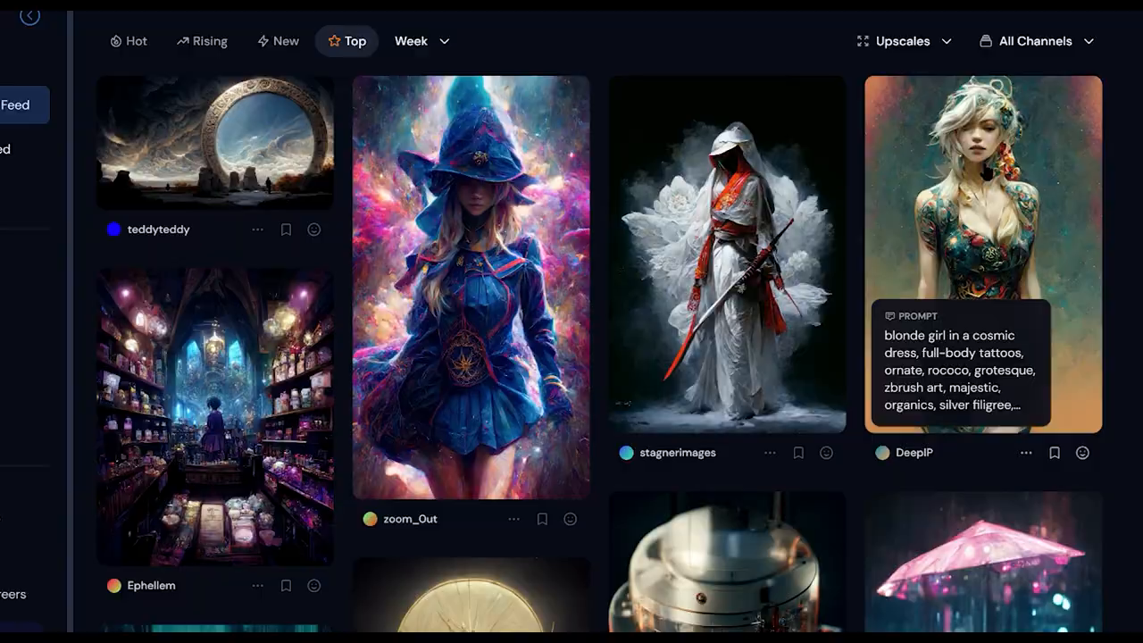
scroll(down, 3)
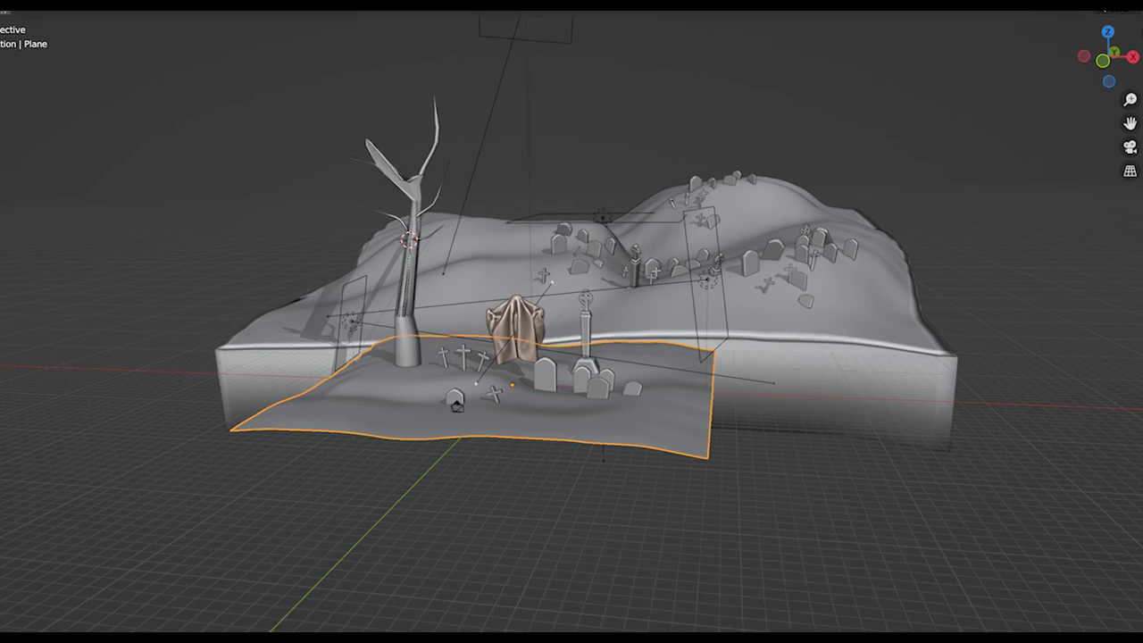
drag(572, 322, 589, 339)
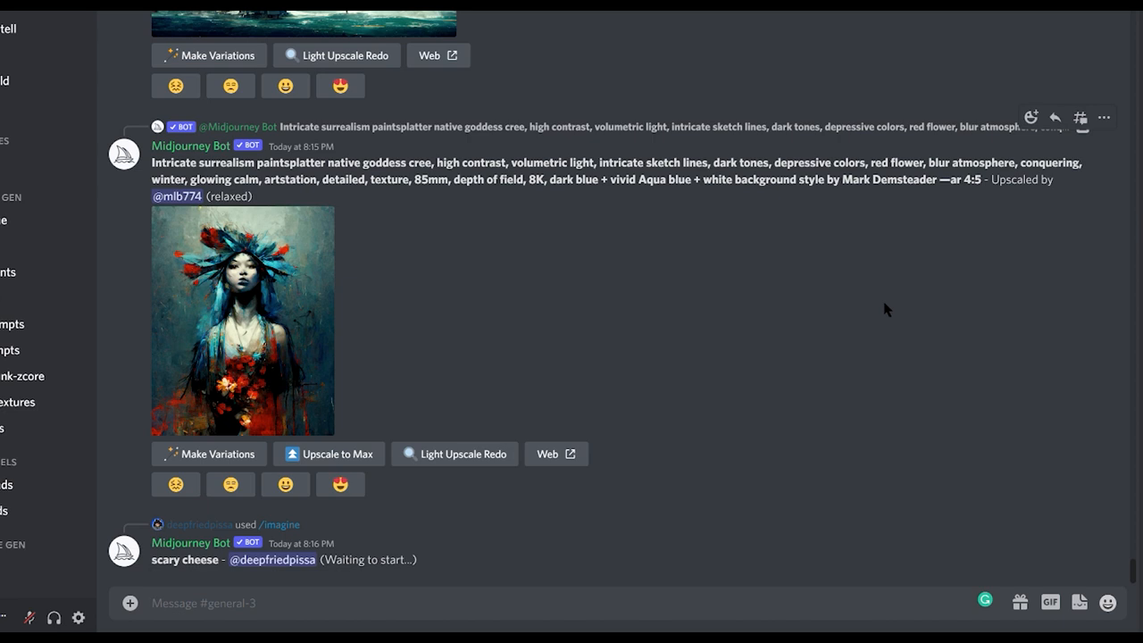
- Submit an /imagine prompt for a humanoid tentacled creature in a three-point-lit studio
scroll(down, 3)
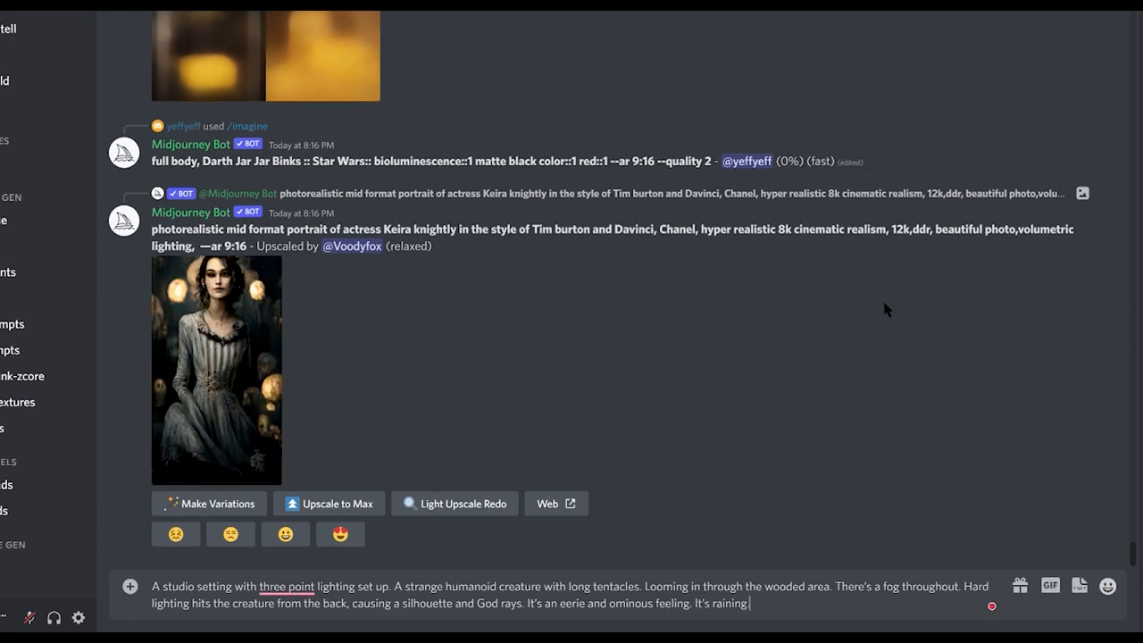
text(/imagine prompt)
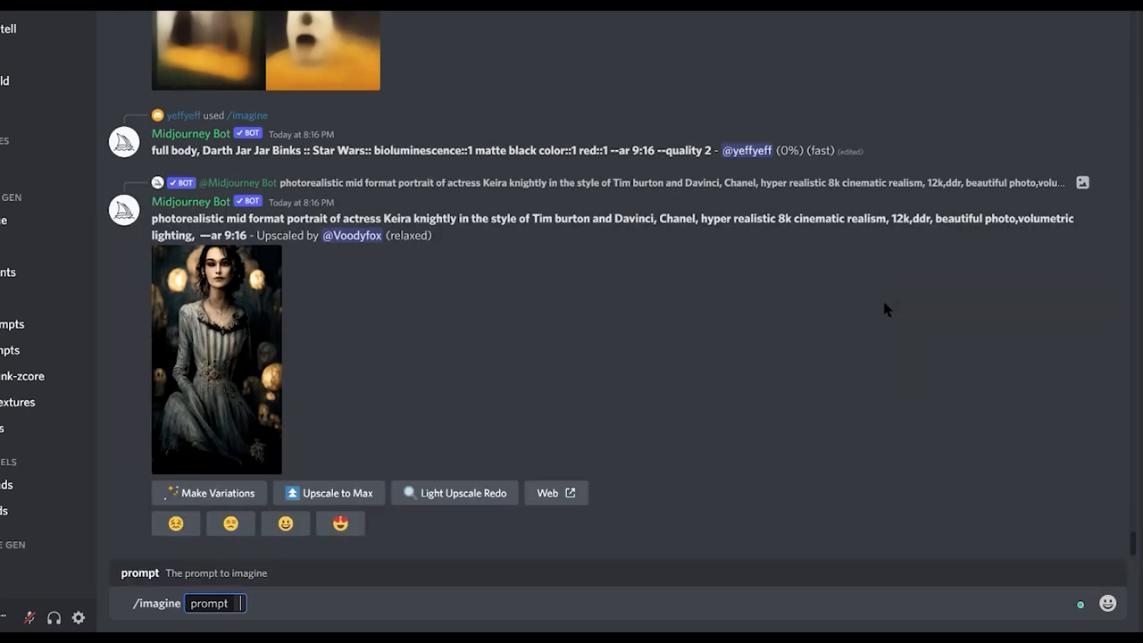
text(A studio setting with three point lighting set up. A strange humanoid creature with long tentacles. Looming in through the wooded area. There's a fog throughout. Hard lighting hits the creature from the back, causing a silhouette and God rays. It's an eerie and ominous feeling. It's raining.)
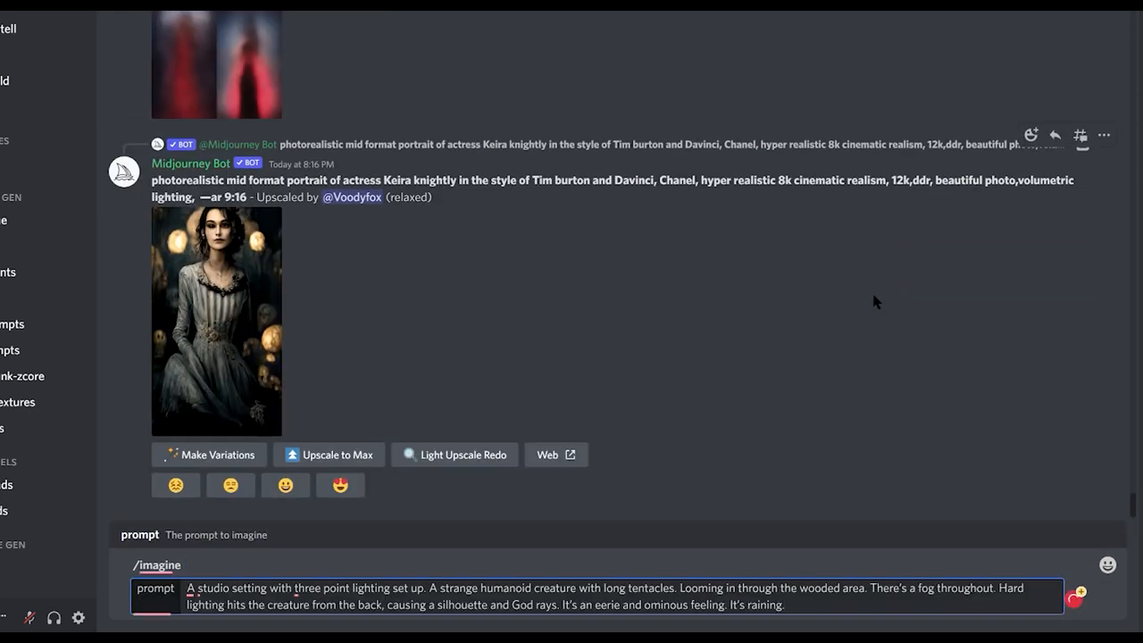
key(Return)
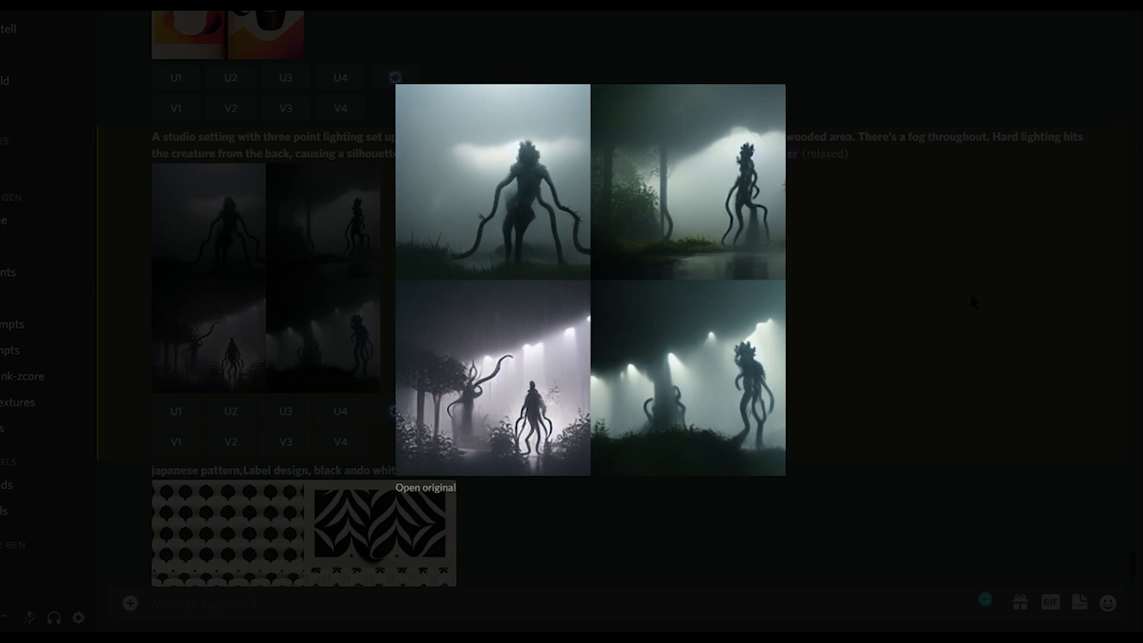
- Close the enlarged creature grid preview so the grid shows inline
click(562, 276)
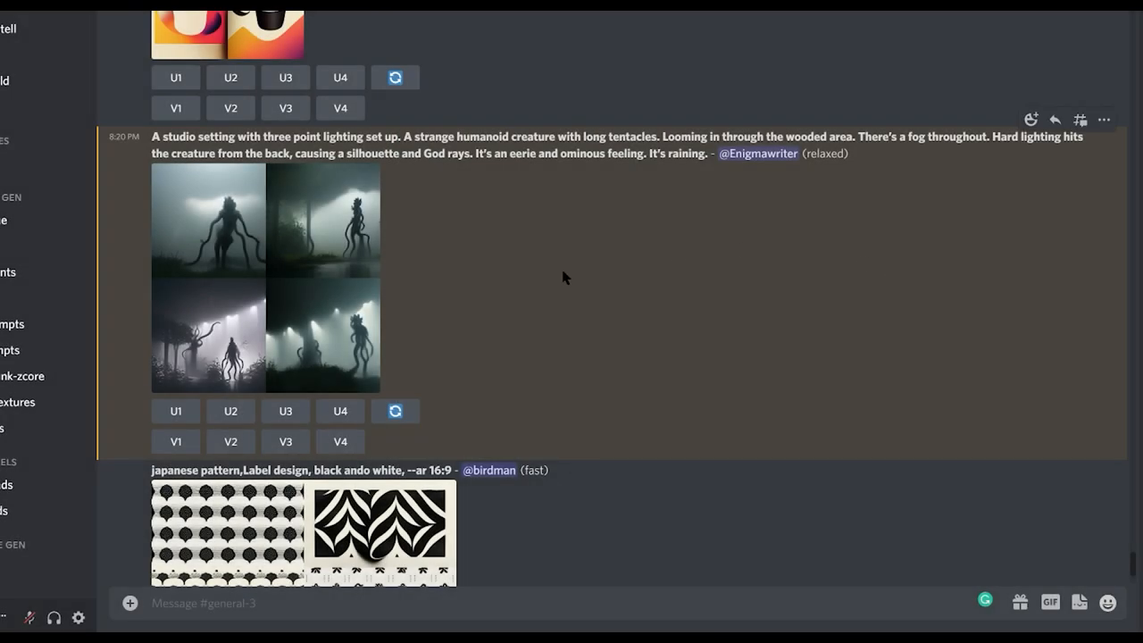
mouse_move(176, 411)
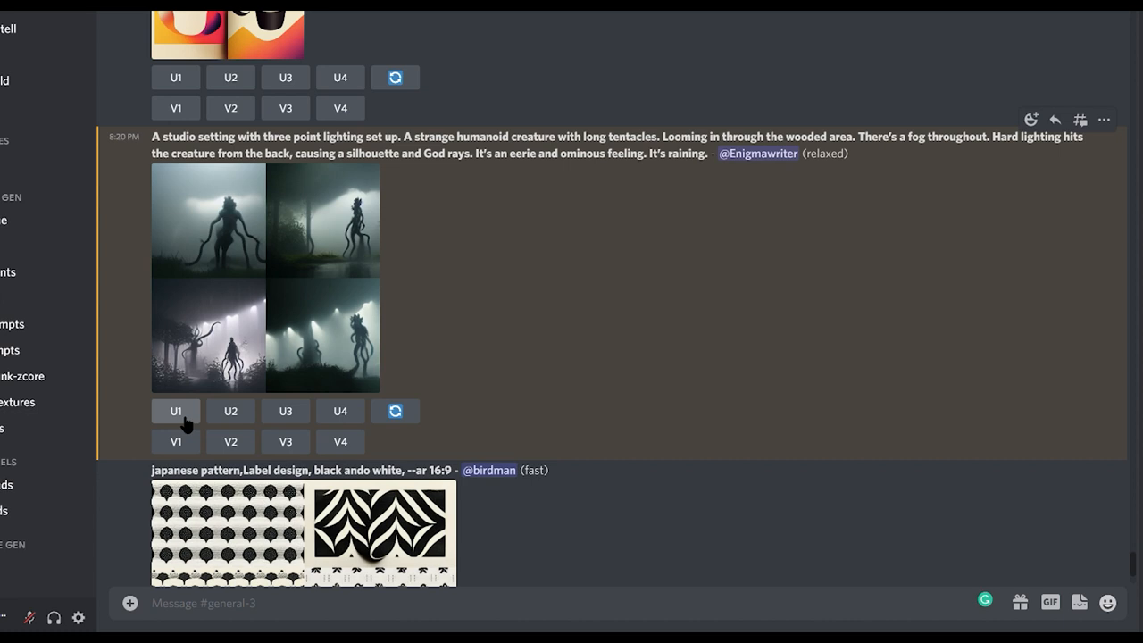
mouse_move(395, 411)
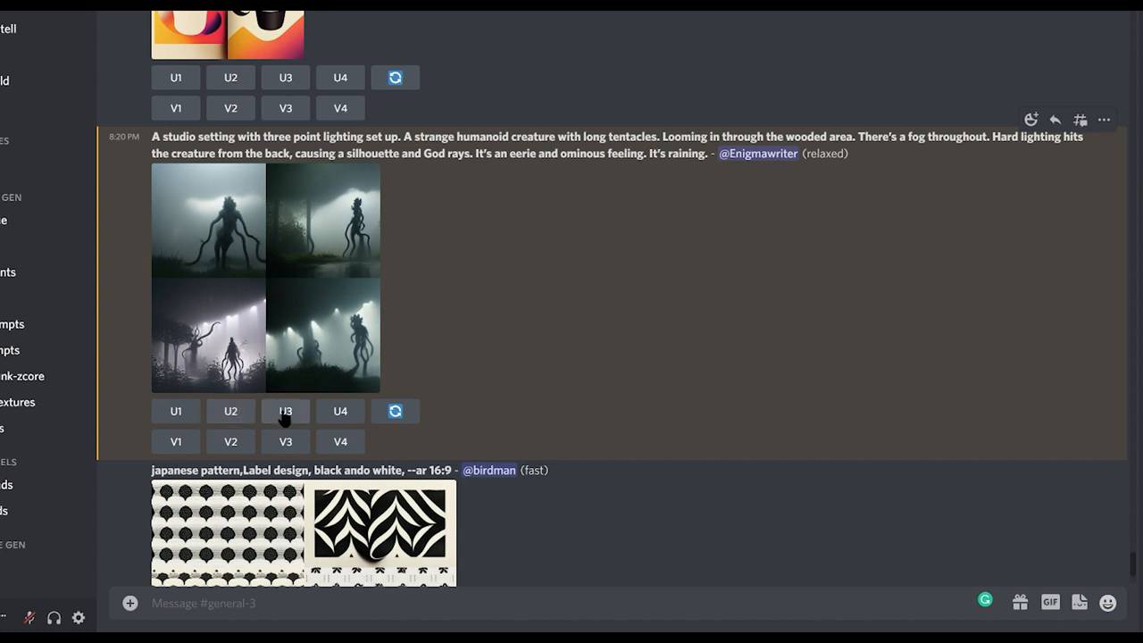
mouse_move(340, 411)
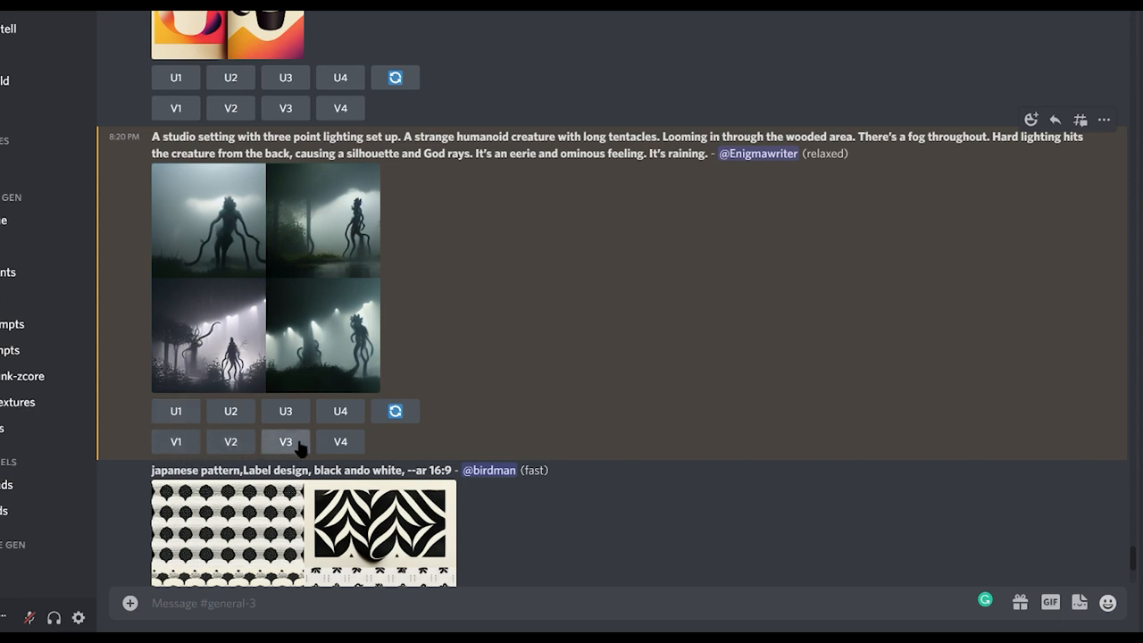
mouse_move(340, 441)
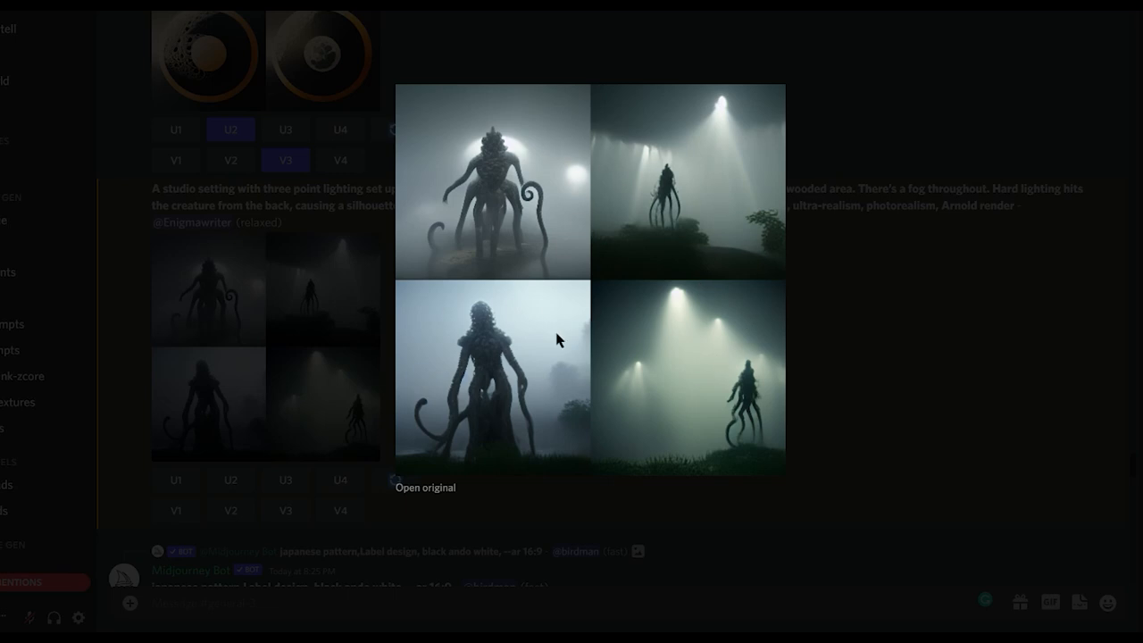
mouse_move(889, 379)
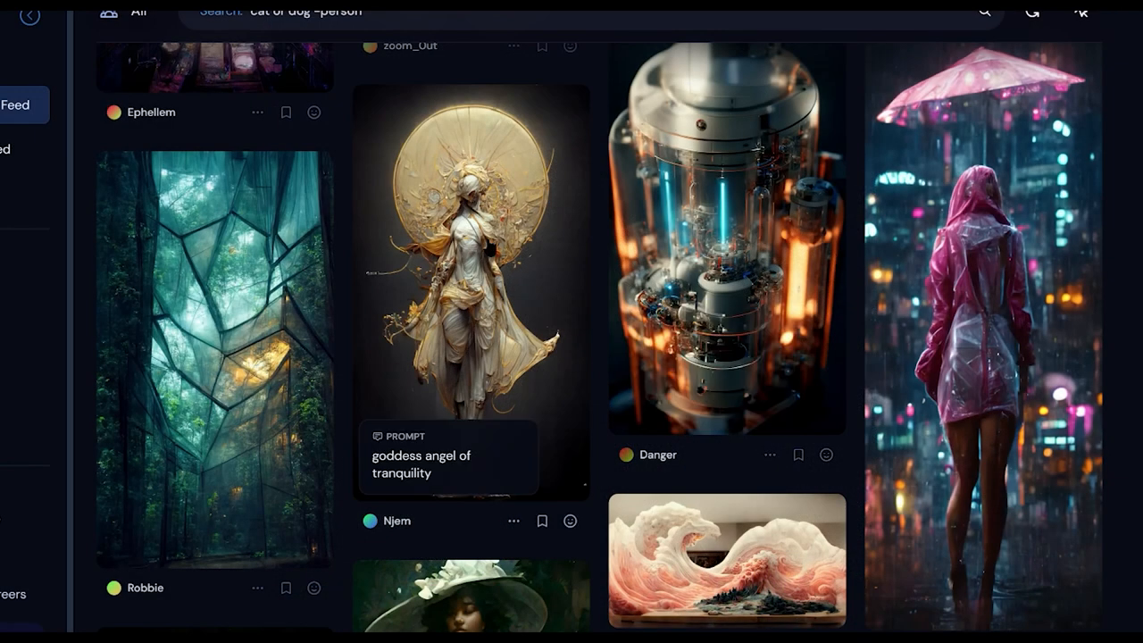
- Scroll the Community Feed down to the old viking woman portrait
scroll(down, 3)
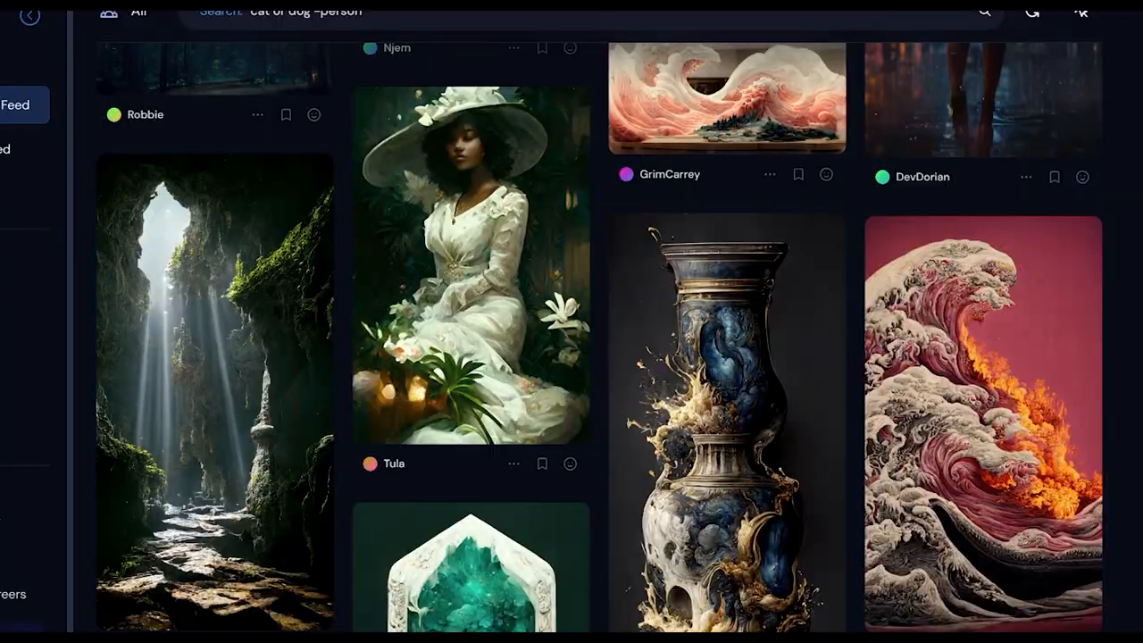
scroll(down, 3)
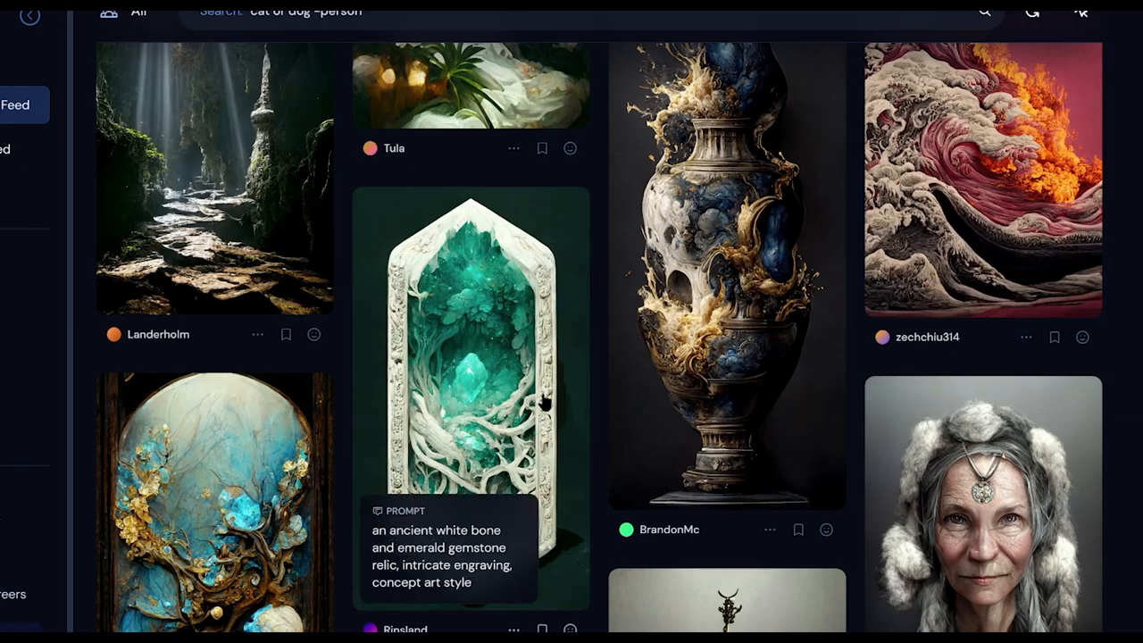
scroll(down, 3)
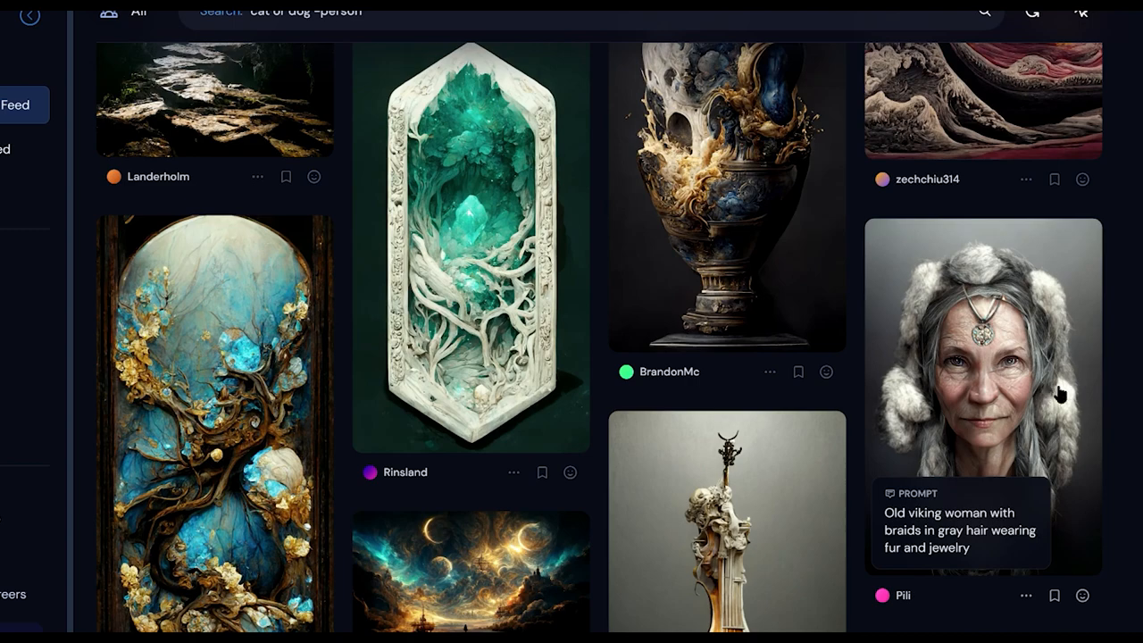
scroll(down, 3)
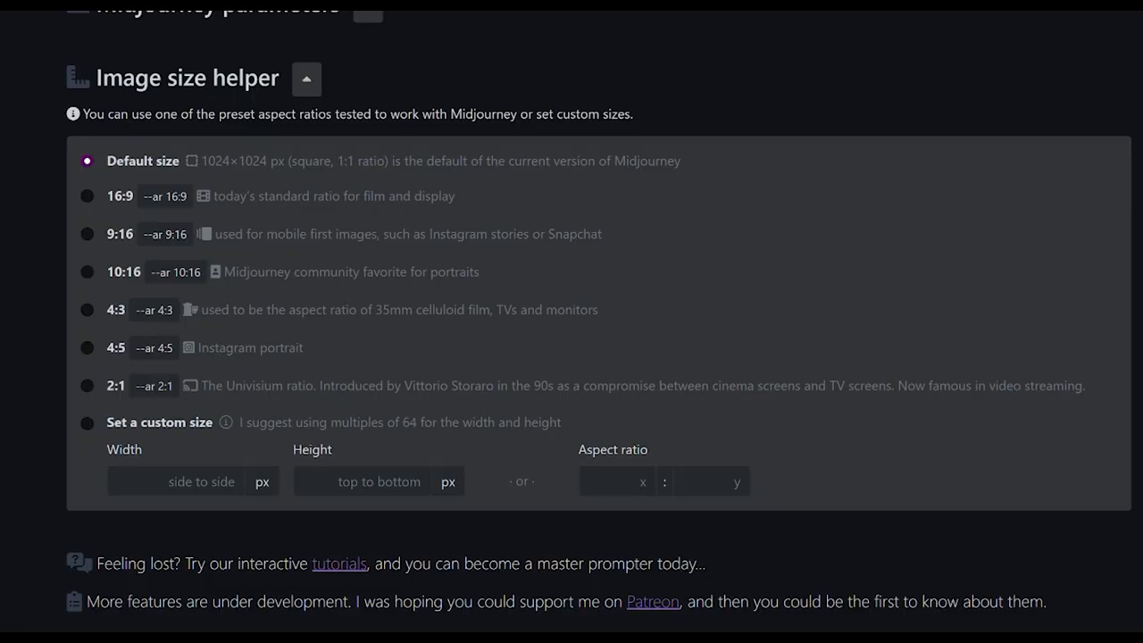
- Collapse the size options and enter 'Grandma got run over' as the main subject
scroll(up, 3)
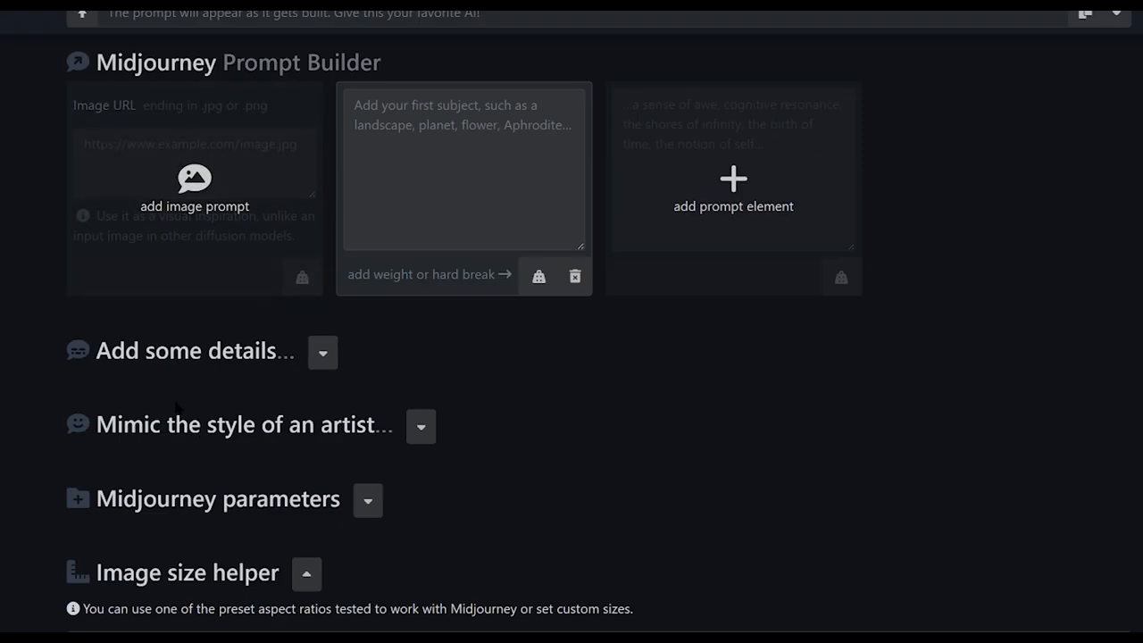
click(306, 573)
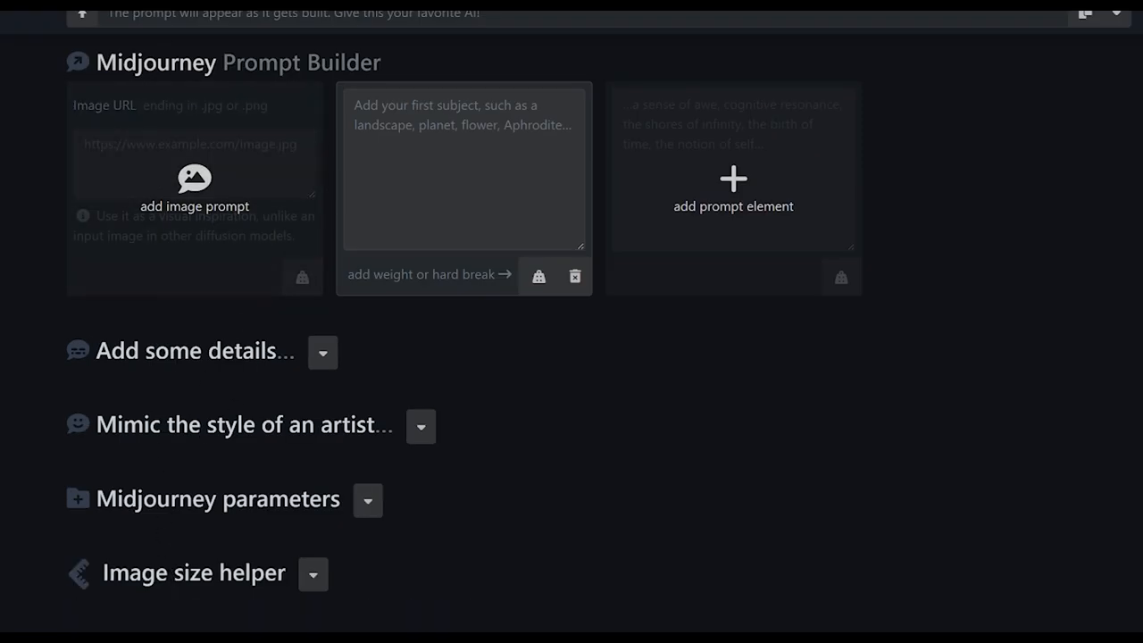
mouse_move(254, 284)
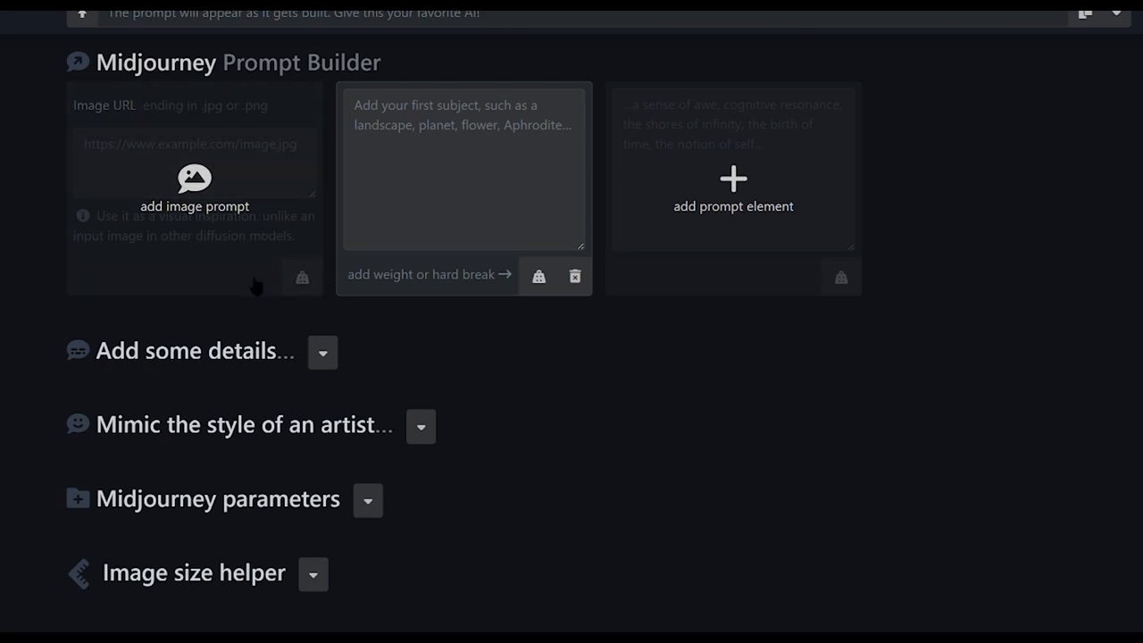
click(464, 170)
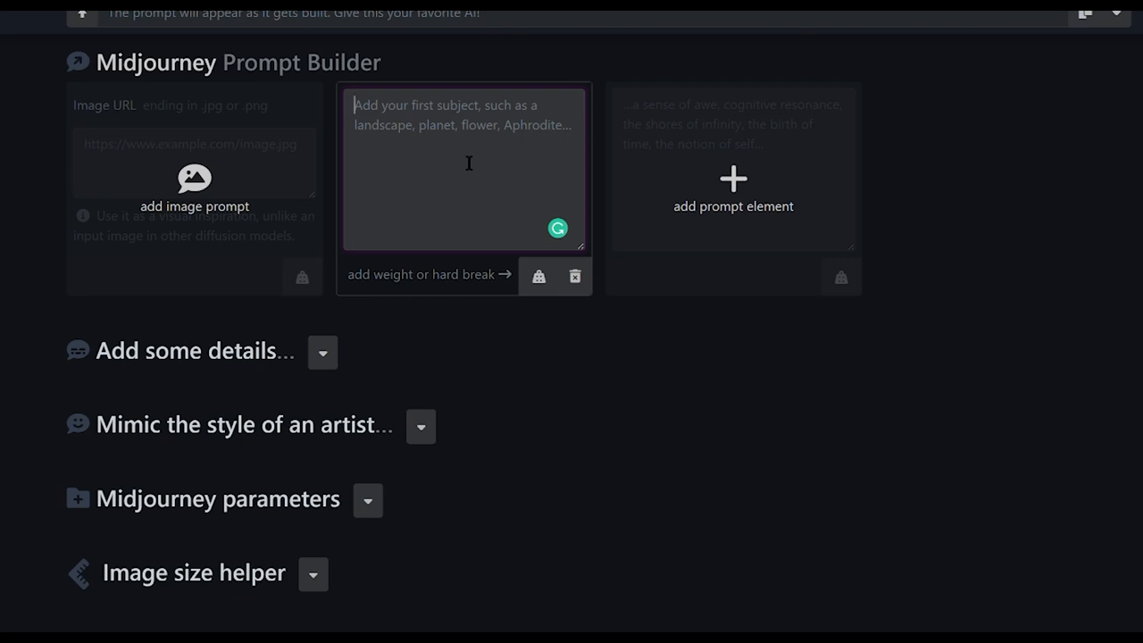
text(Gra)
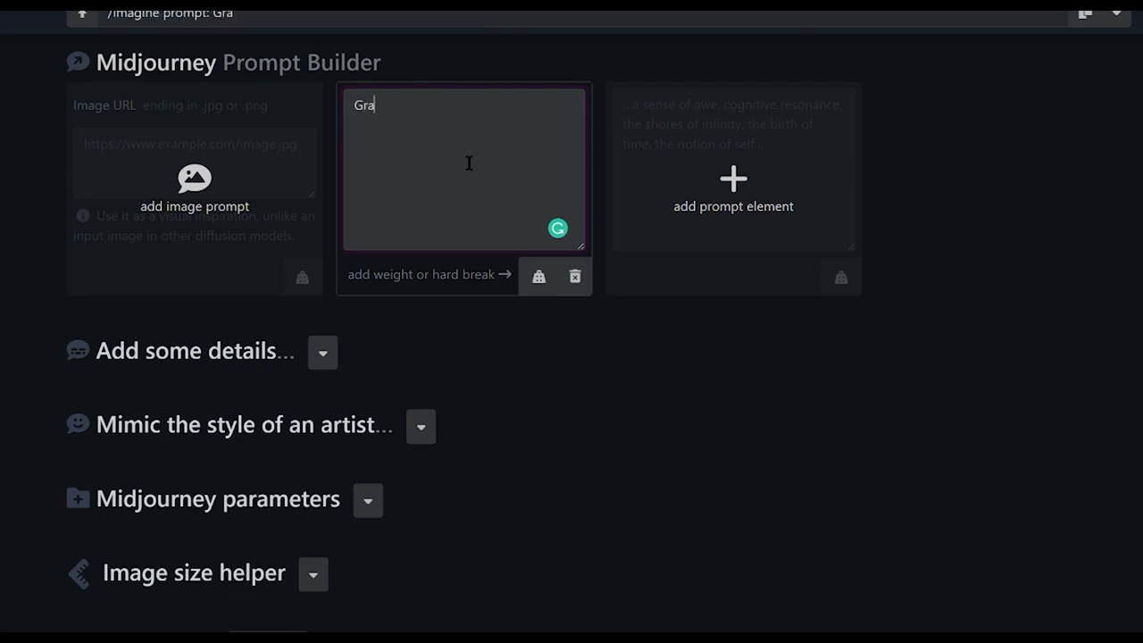
text(ndma)
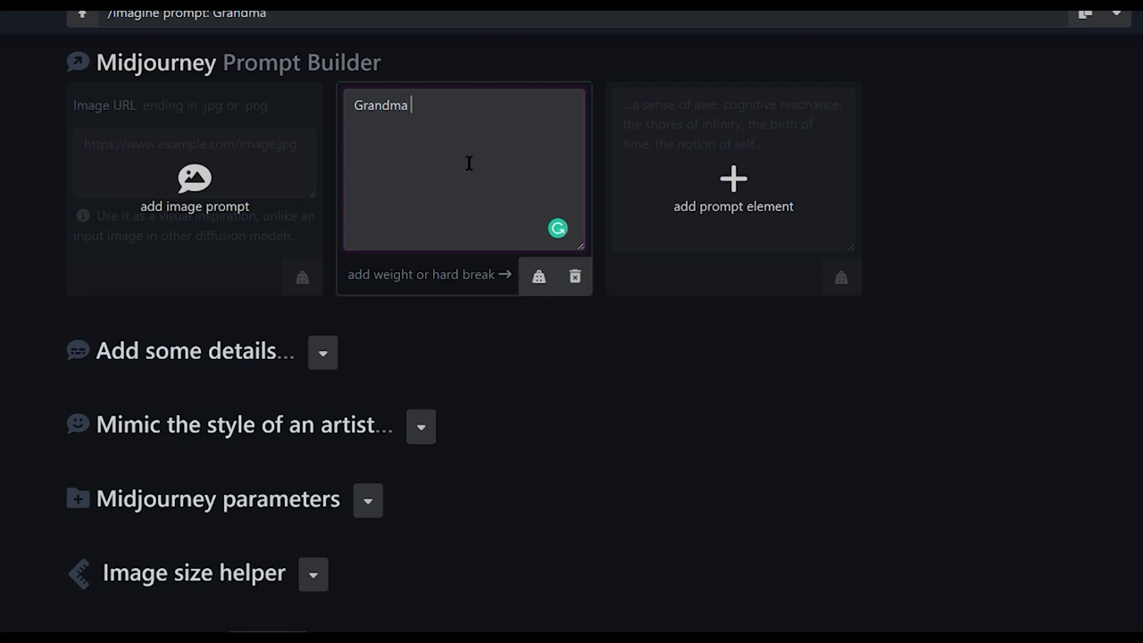
text(got runover by a reindeer)
click(733, 188)
text(it's christmas time, it's snowing)
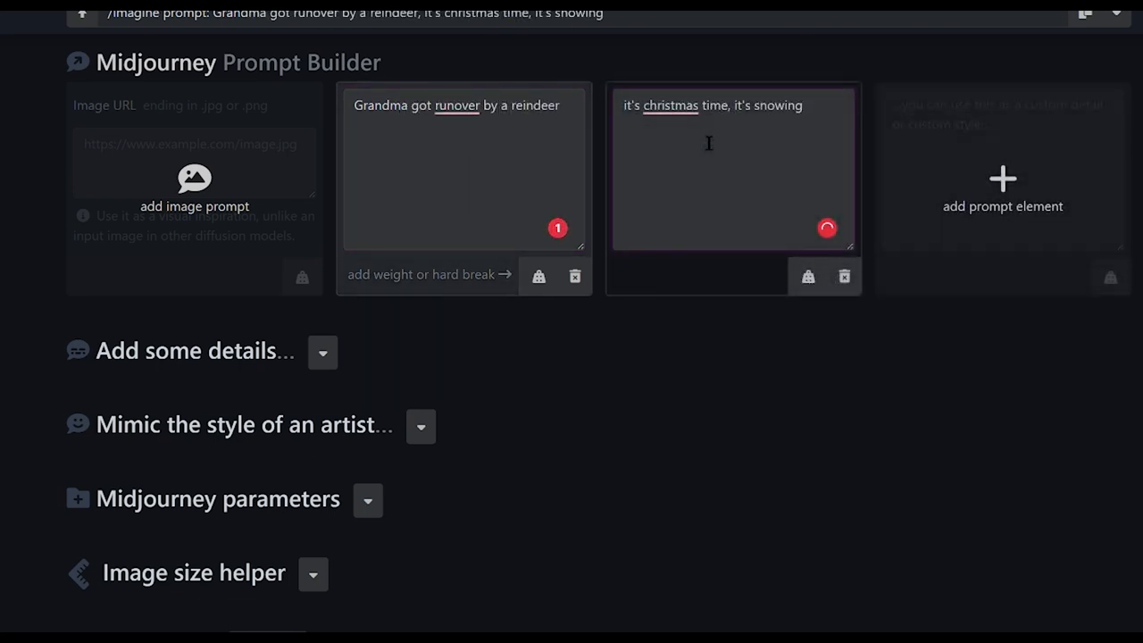
- Browse the detail and art medium options, then copy the finished 10:16 prompt
click(322, 352)
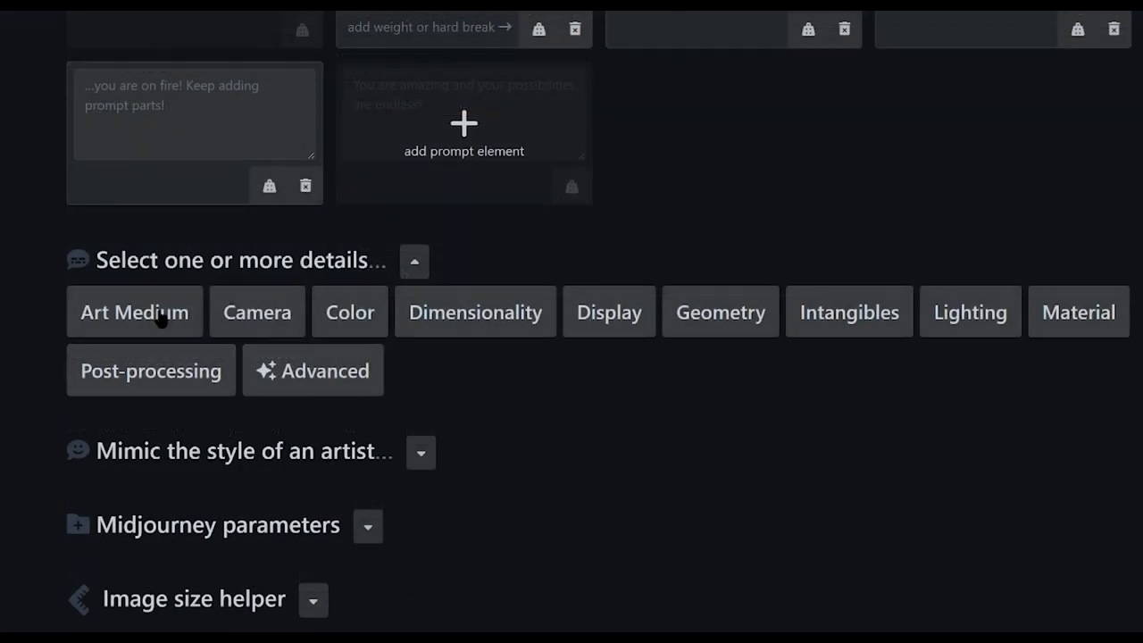
click(134, 312)
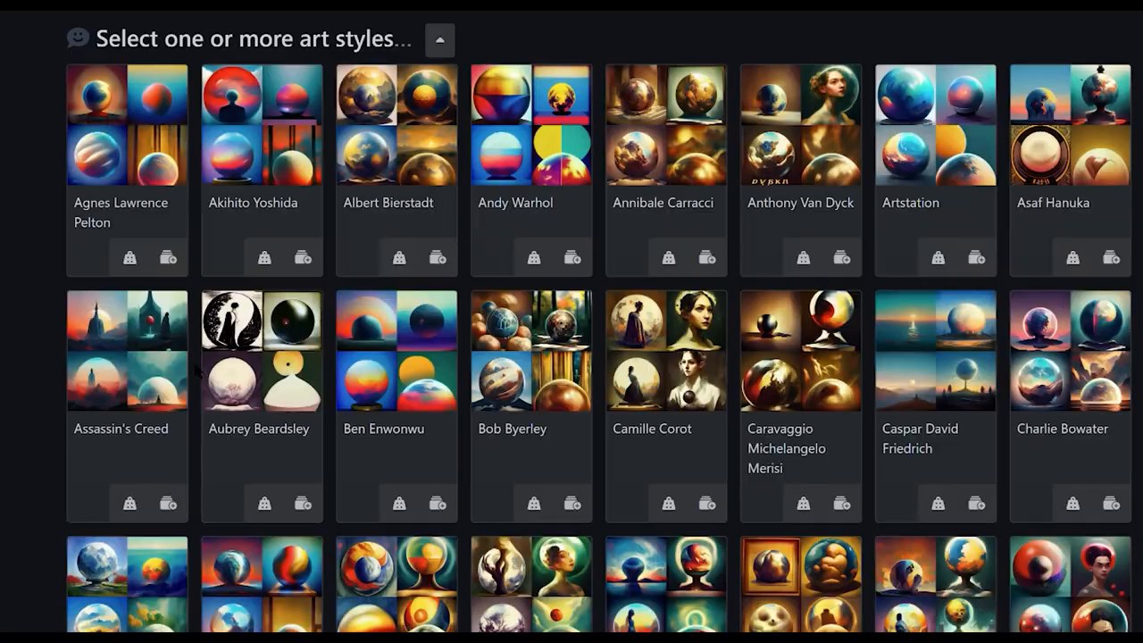
scroll(down, 3)
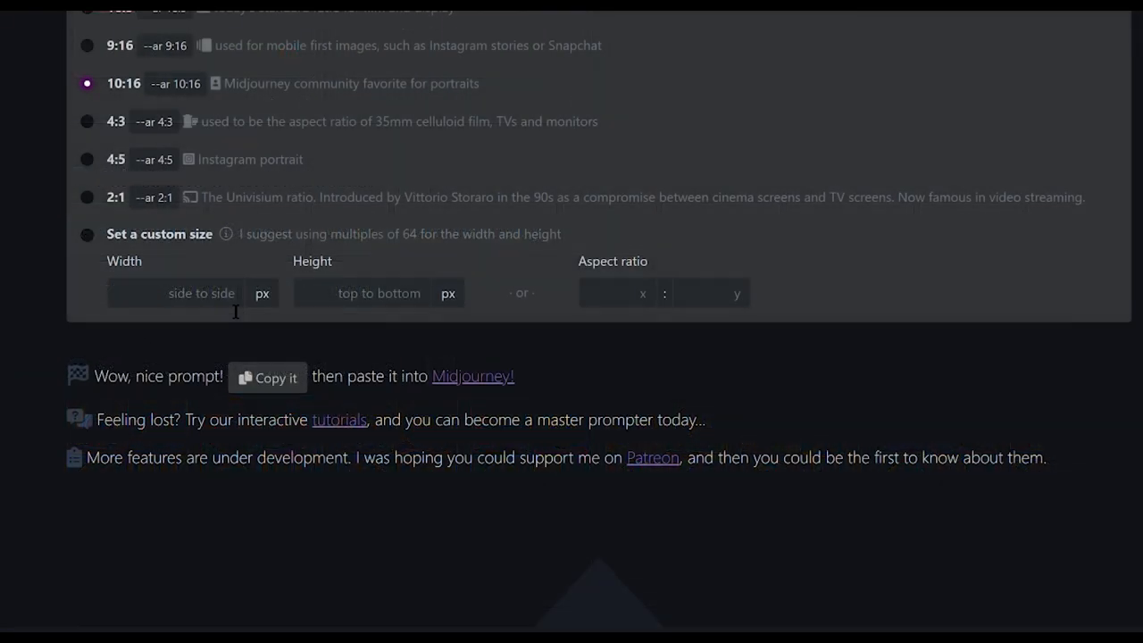
mouse_move(123, 391)
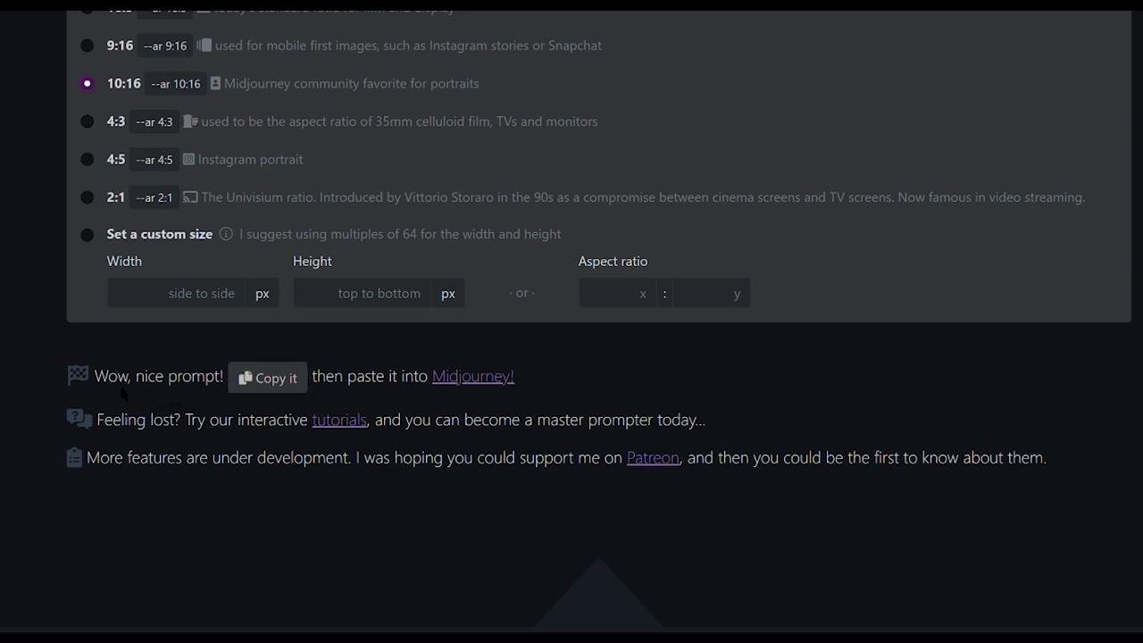
click(267, 376)
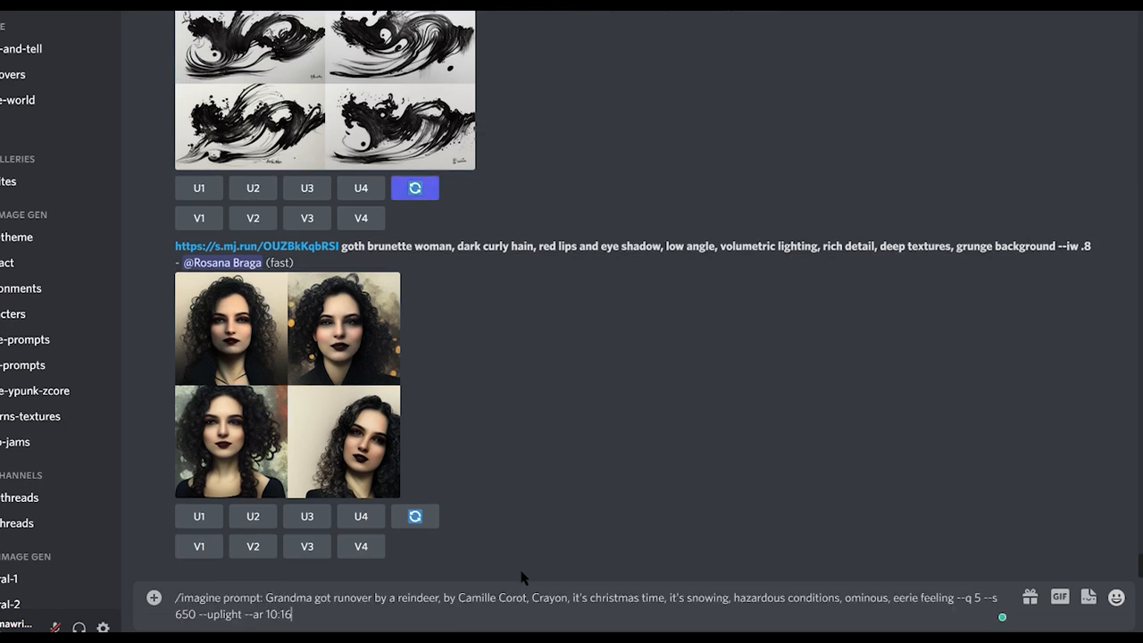
- Send the pasted Grandma reindeer prompt to the Midjourney bot
key(Return)
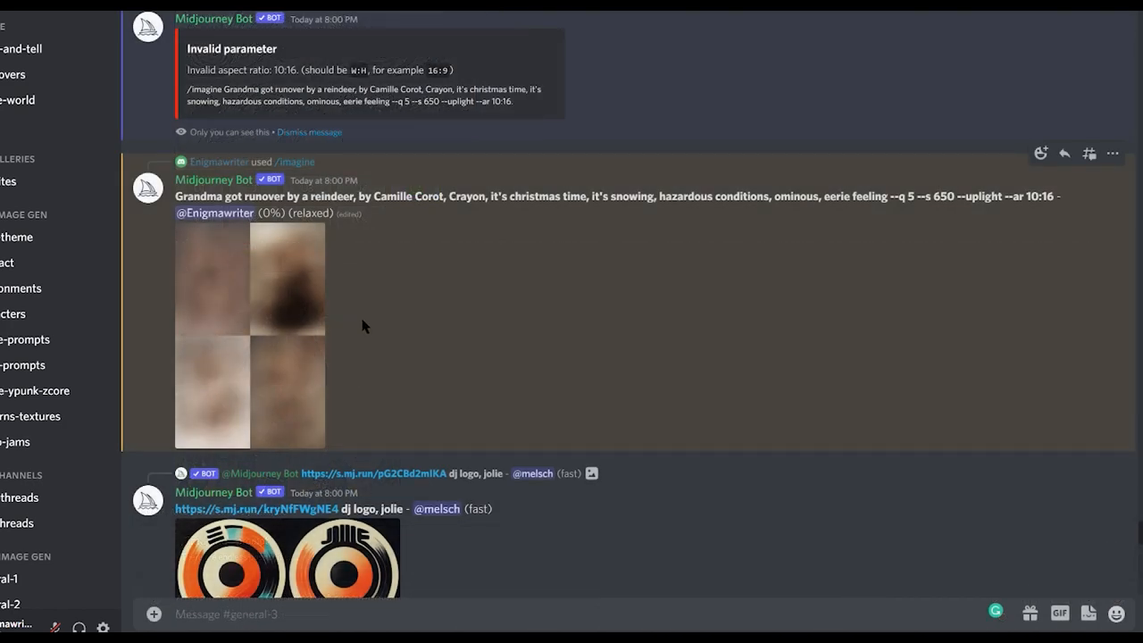
mouse_move(712, 278)
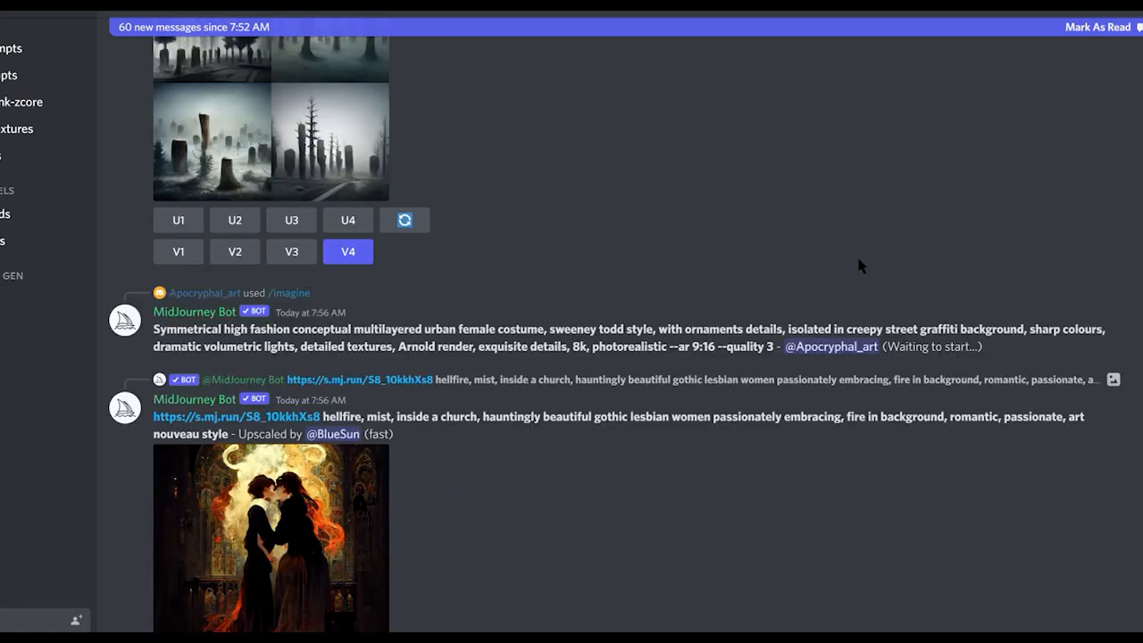
- Upscale one ghost movie-poster image and view the upscaled result enlarged
scroll(down, 3)
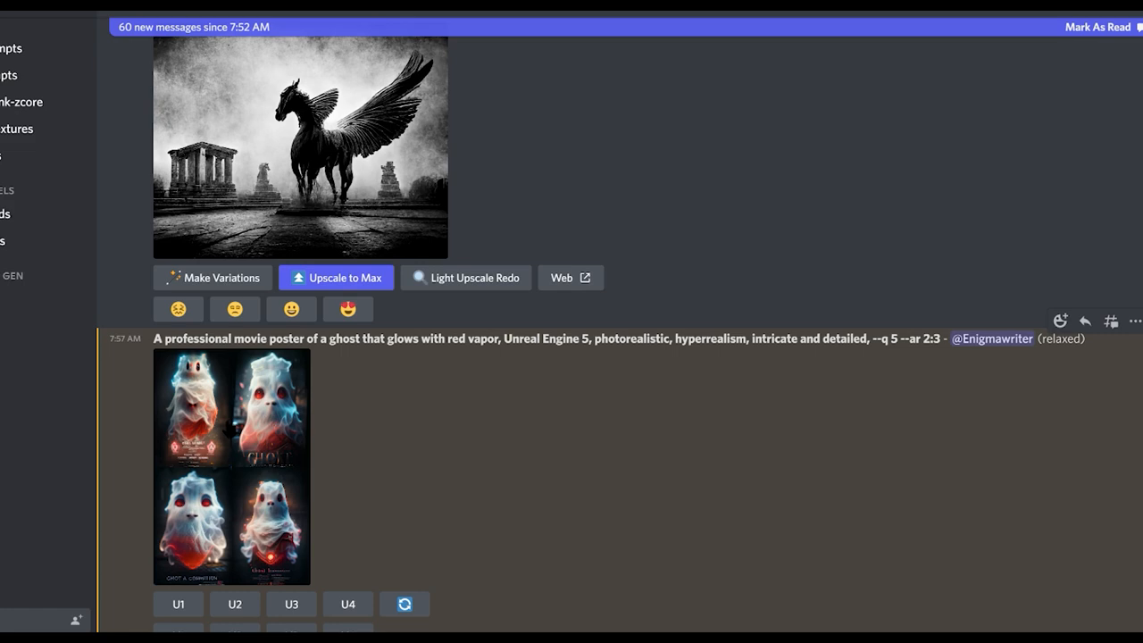
click(232, 465)
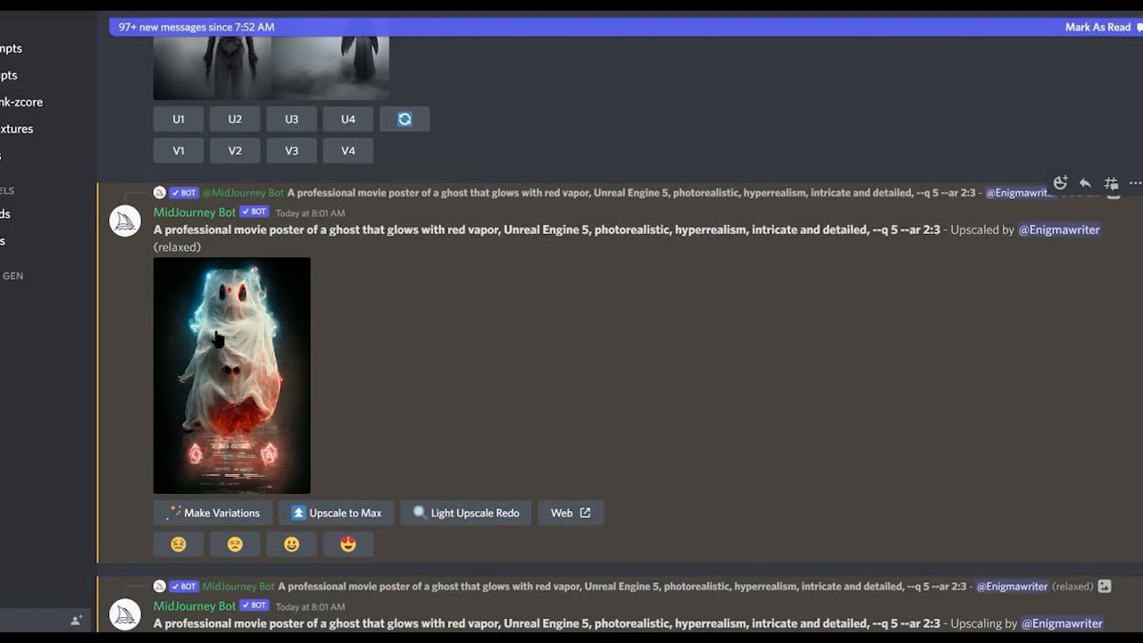
click(231, 375)
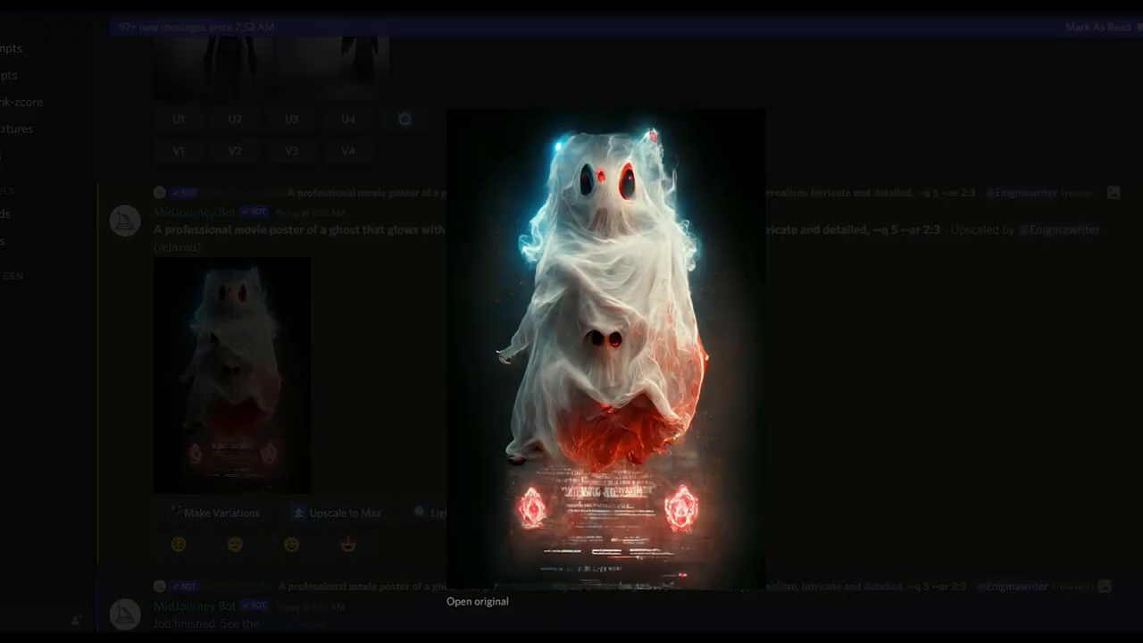